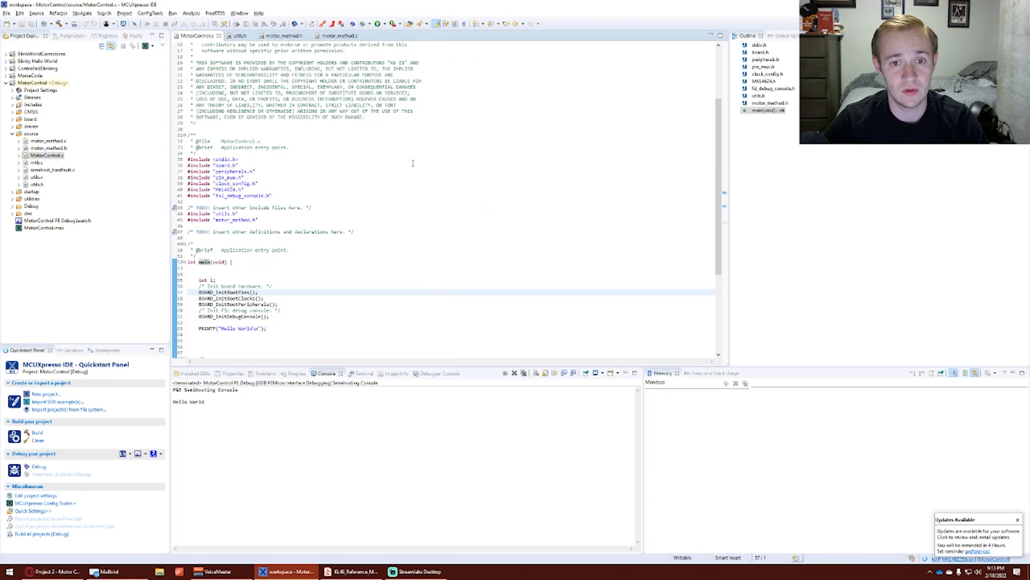
Step: Delete the PRINTF("Hello World") line from main in MotorControl.c
{"action": "scroll", "scroll_direction": "down", "scroll_amount": 3}
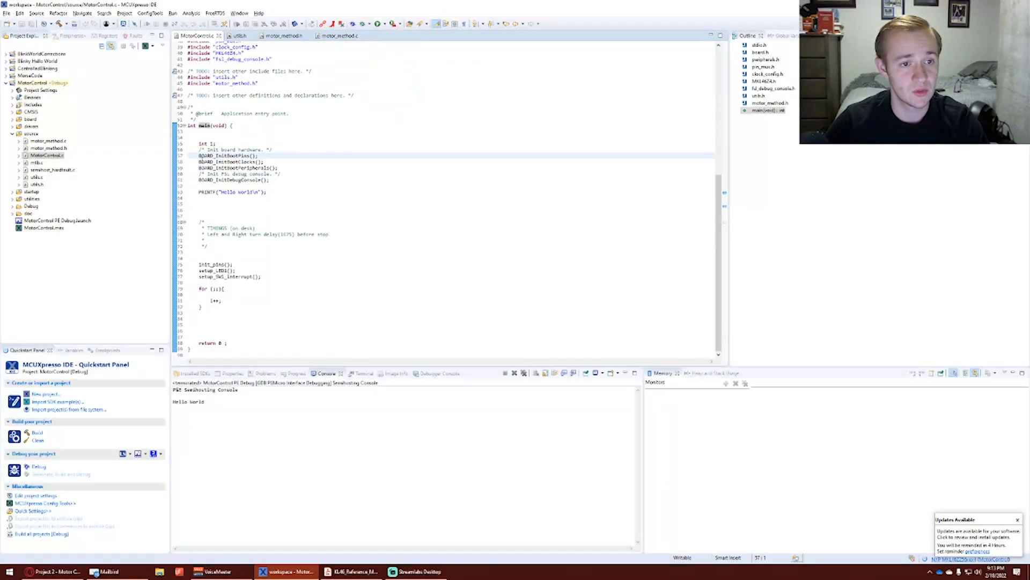
{"action": "left_click_drag", "start_coordinate": [199, 154], "coordinate": [266, 181]}
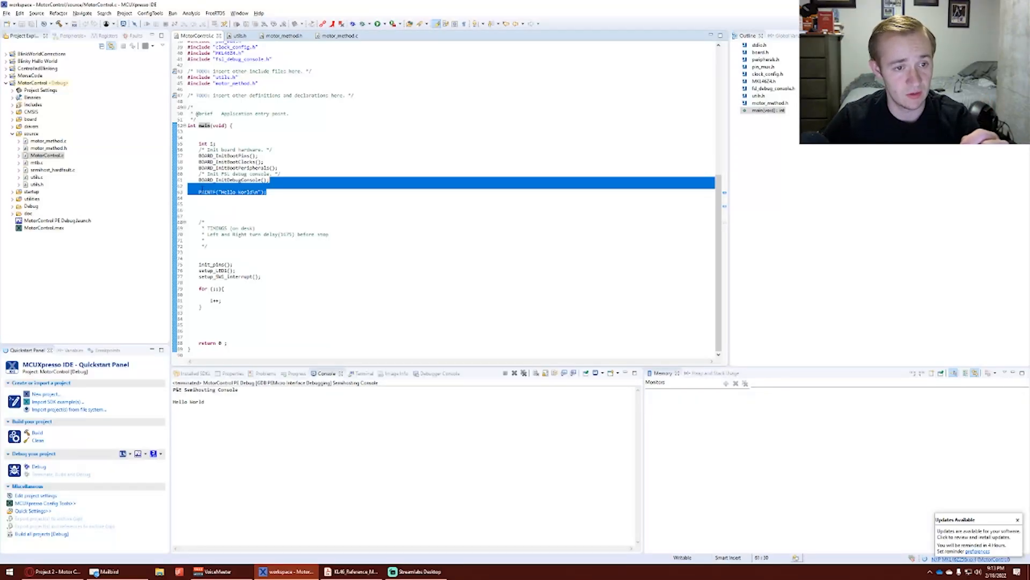
{"action": "left_click", "coordinate": [230, 191]}
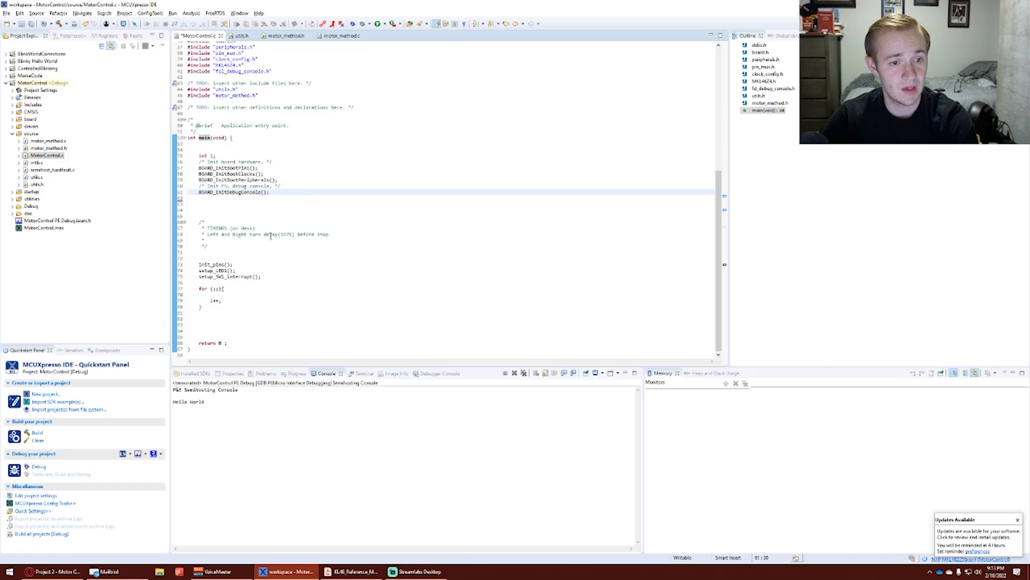
Step: Review main's turn-timing comment, init_pins and interrupt setup calls, returning to the file top
{"action": "left_click", "coordinate": [328, 234]}
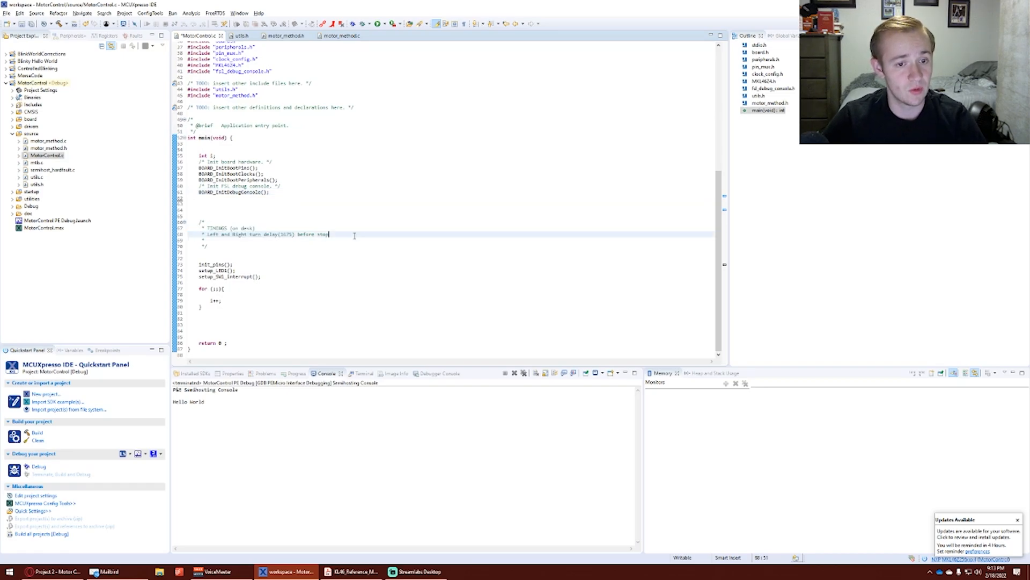
{"action": "left_click", "coordinate": [199, 264]}
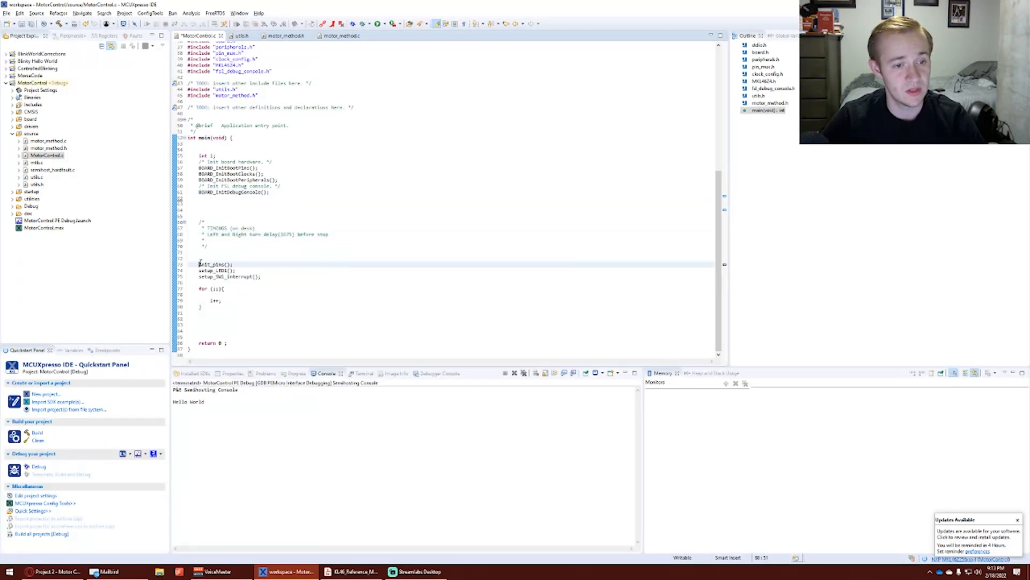
{"action": "left_click", "coordinate": [260, 276]}
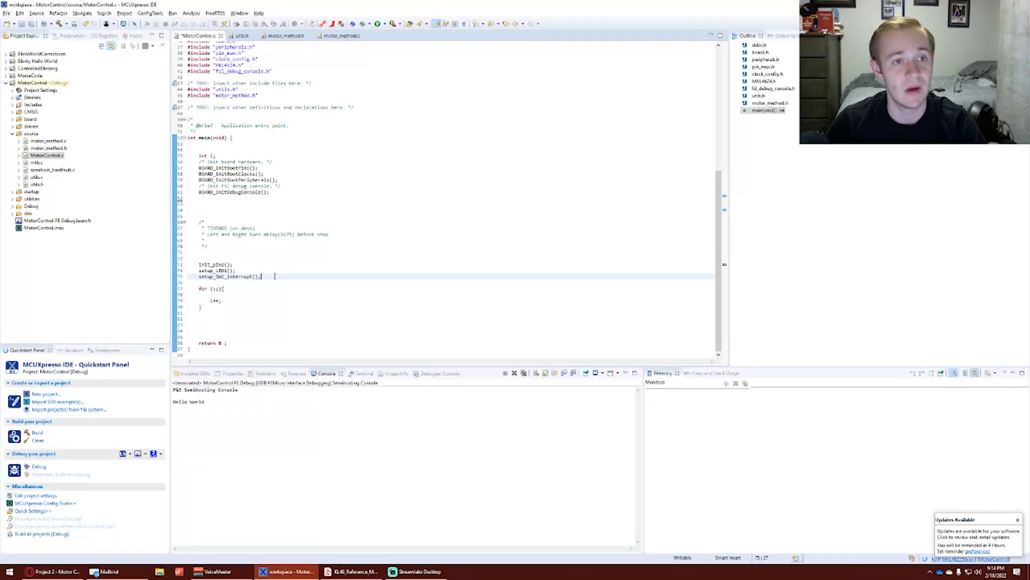
{"action": "scroll", "scroll_direction": "up", "scroll_amount": 3}
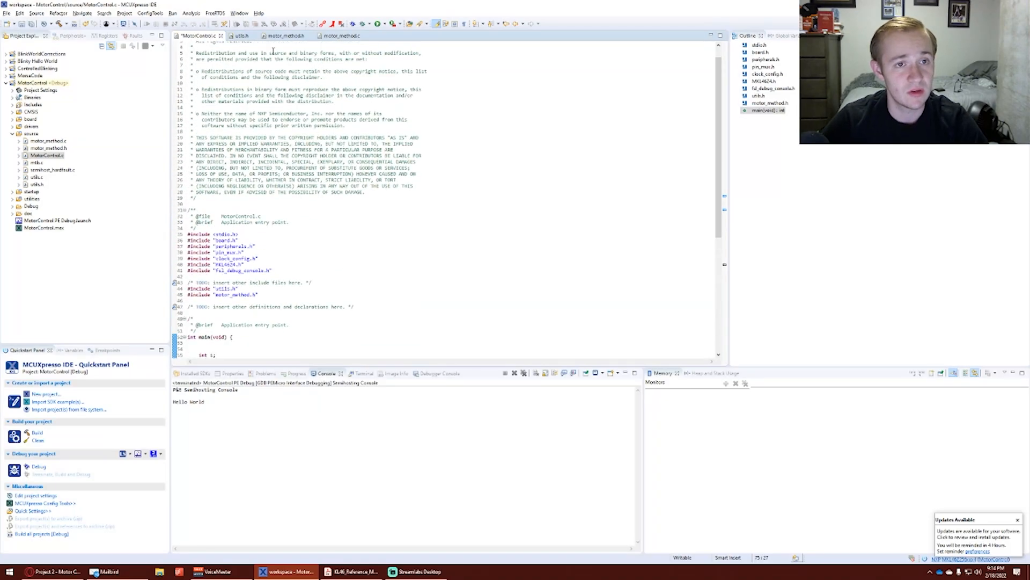
{"action": "mouse_move", "coordinate": [283, 35]}
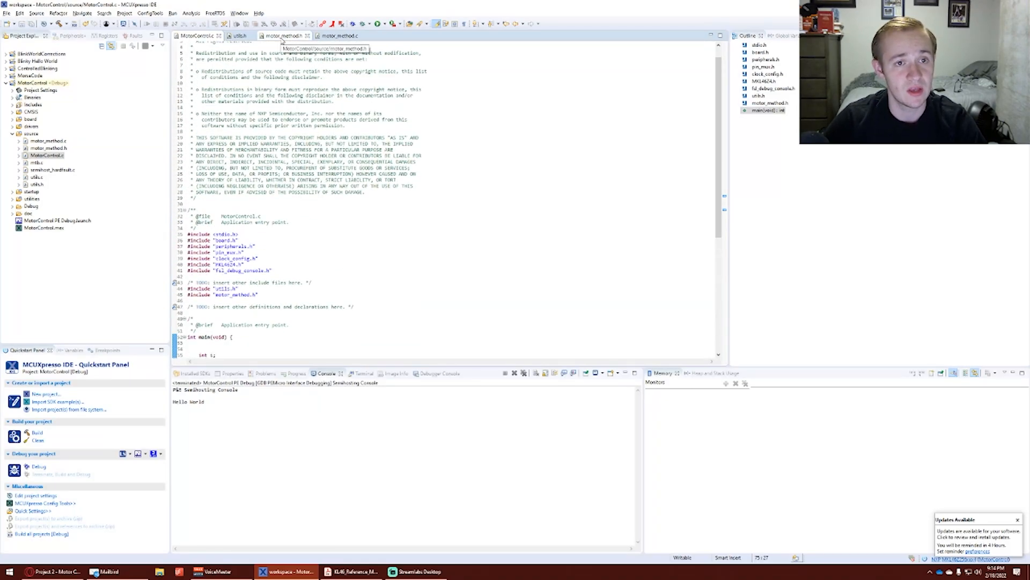
Step: Review utils.h prototypes: setup_LED1, PORTC_PORTD handler, delay and the motor routines
{"action": "left_click", "coordinate": [241, 35]}
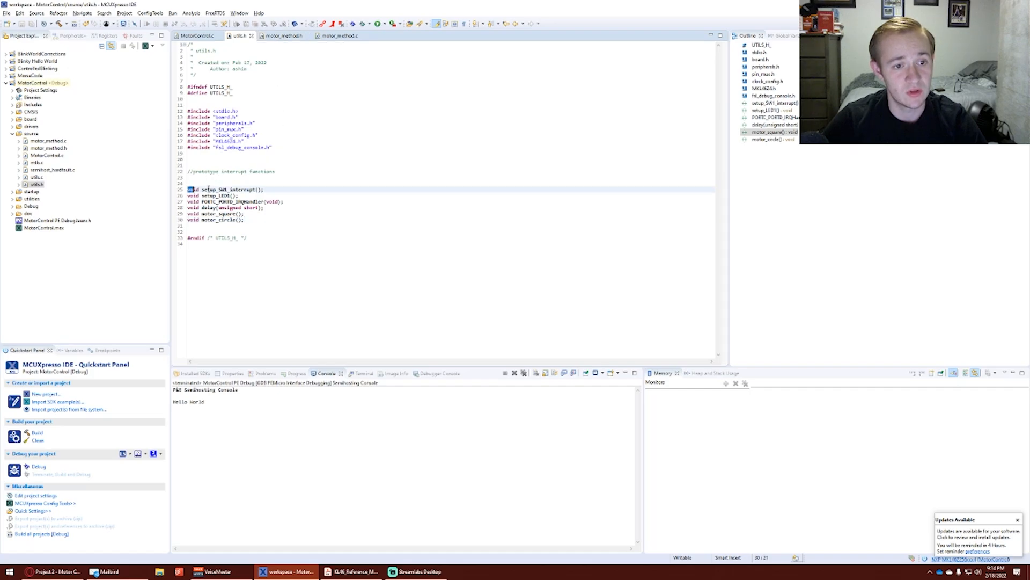
{"action": "left_click", "coordinate": [286, 190]}
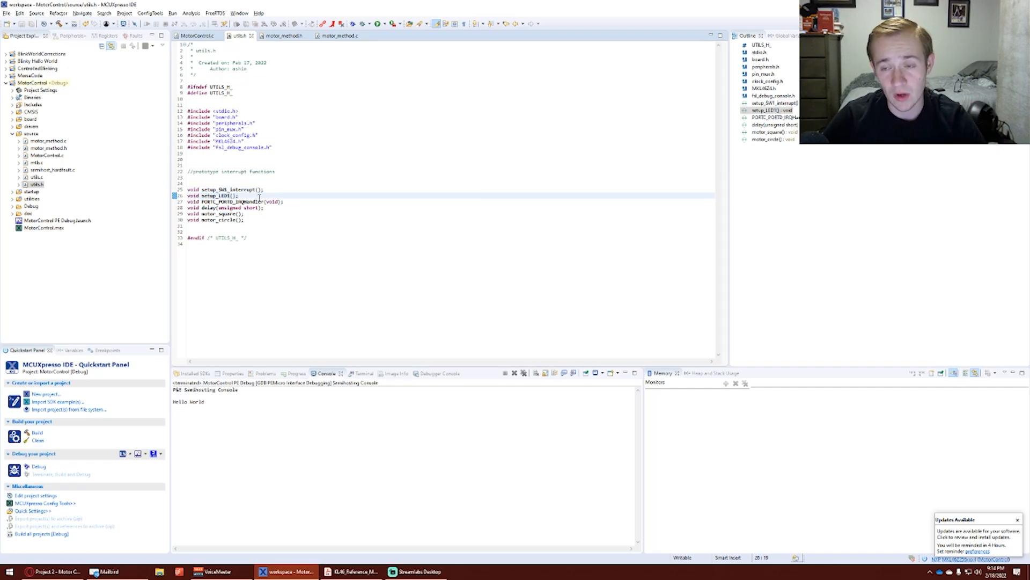
{"action": "mouse_move", "coordinate": [236, 189]}
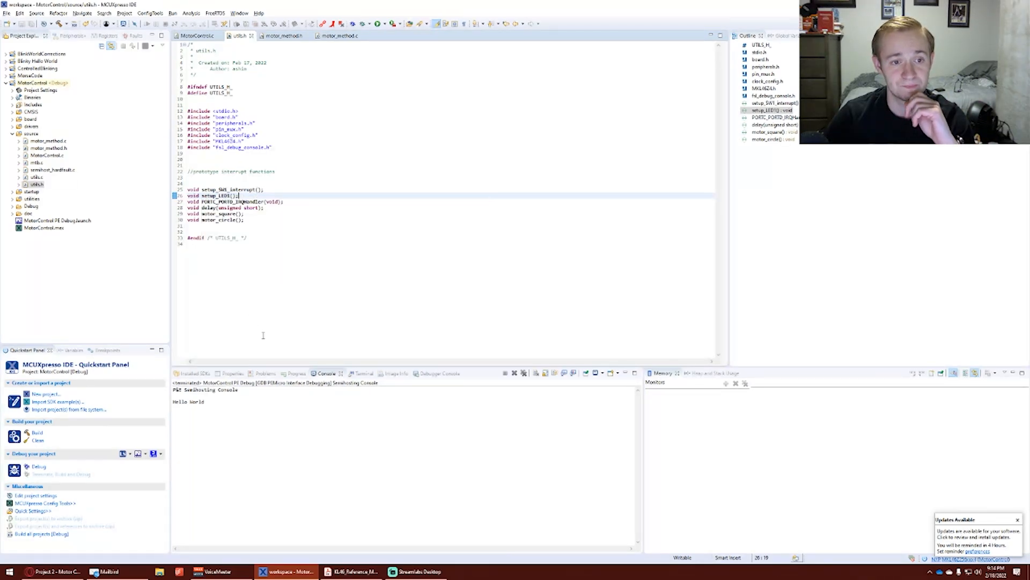
{"action": "mouse_move", "coordinate": [280, 323]}
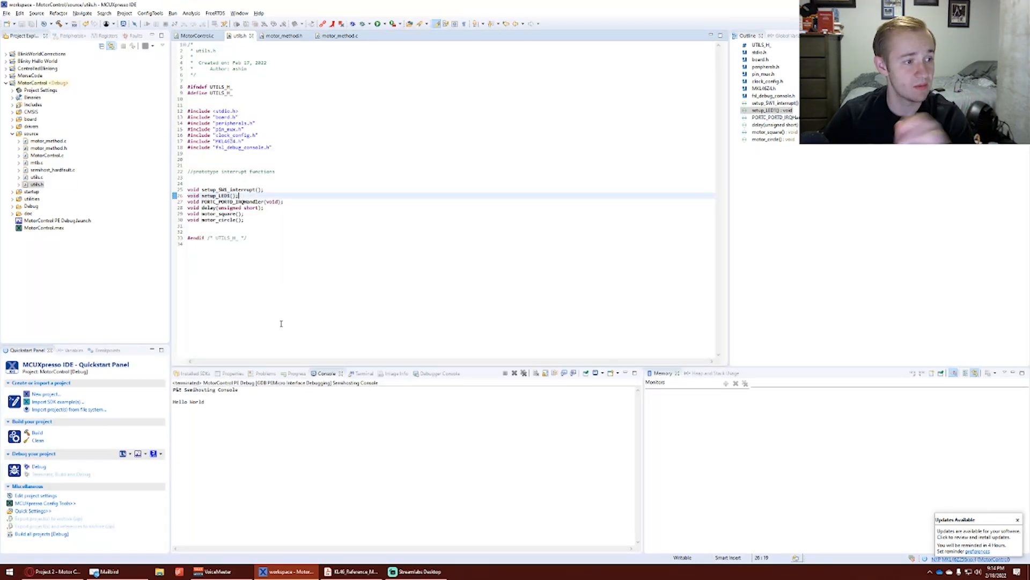
{"action": "double_click", "coordinate": [211, 201]}
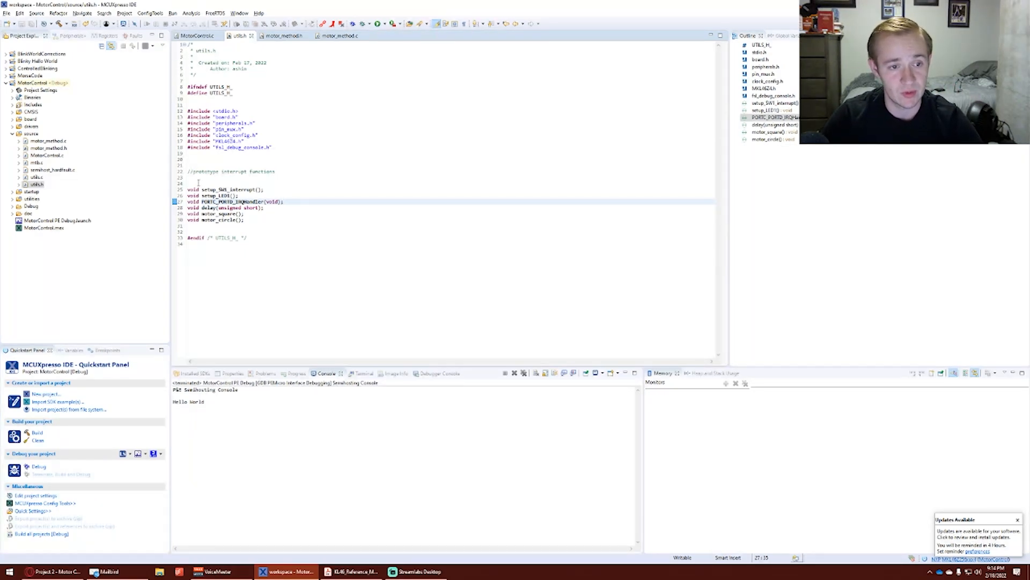
{"action": "left_click", "coordinate": [274, 207]}
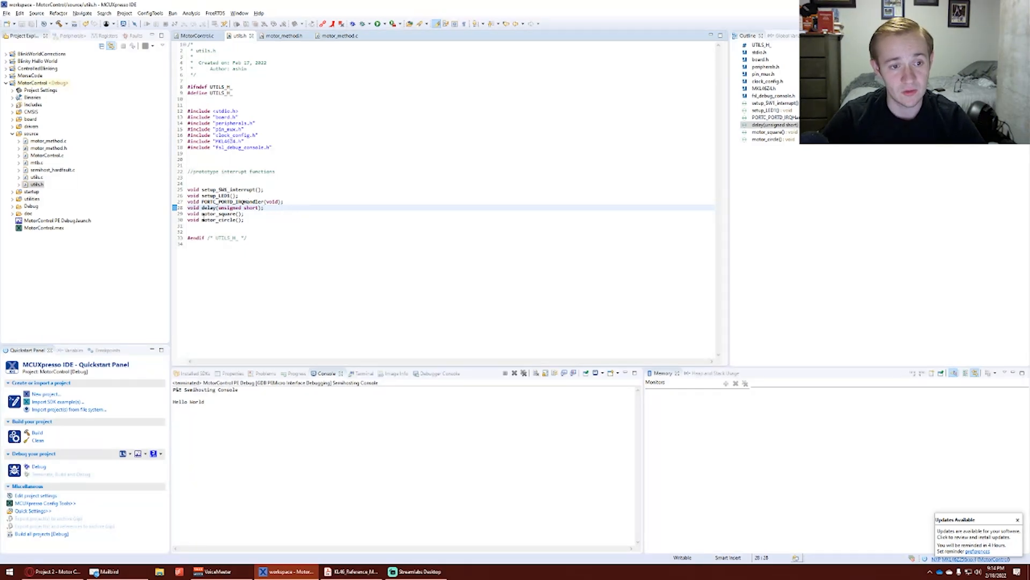
{"action": "left_click", "coordinate": [255, 220]}
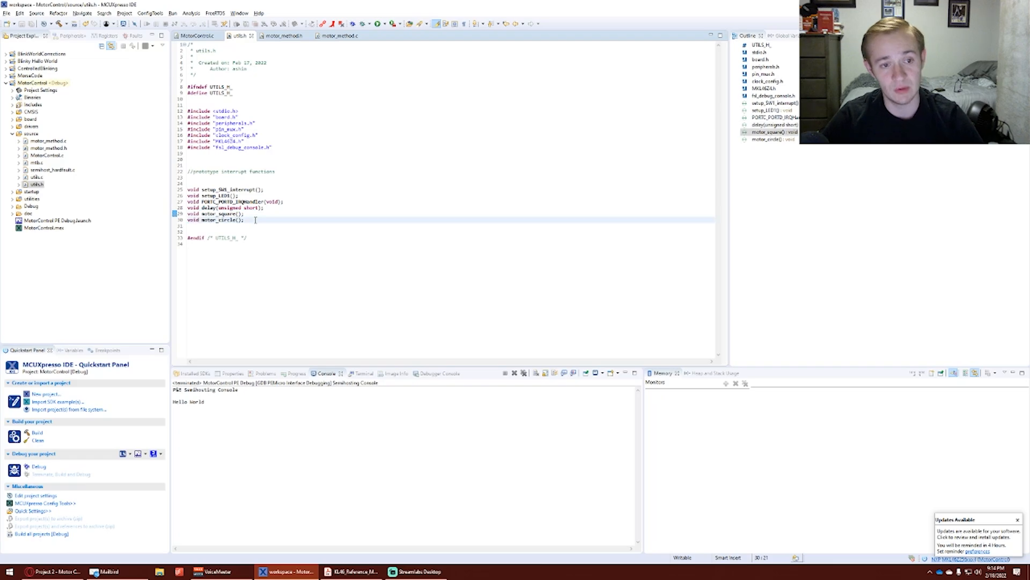
{"action": "mouse_move", "coordinate": [207, 214]}
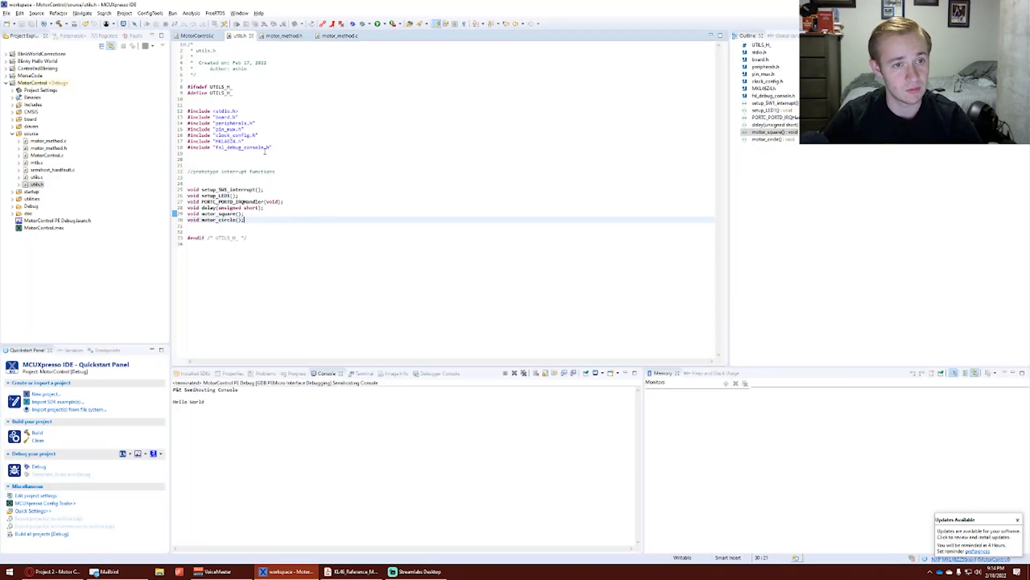
Step: Review motor_method.h's change_speed, move_motor and move_circle declarations
{"action": "left_click", "coordinate": [281, 35]}
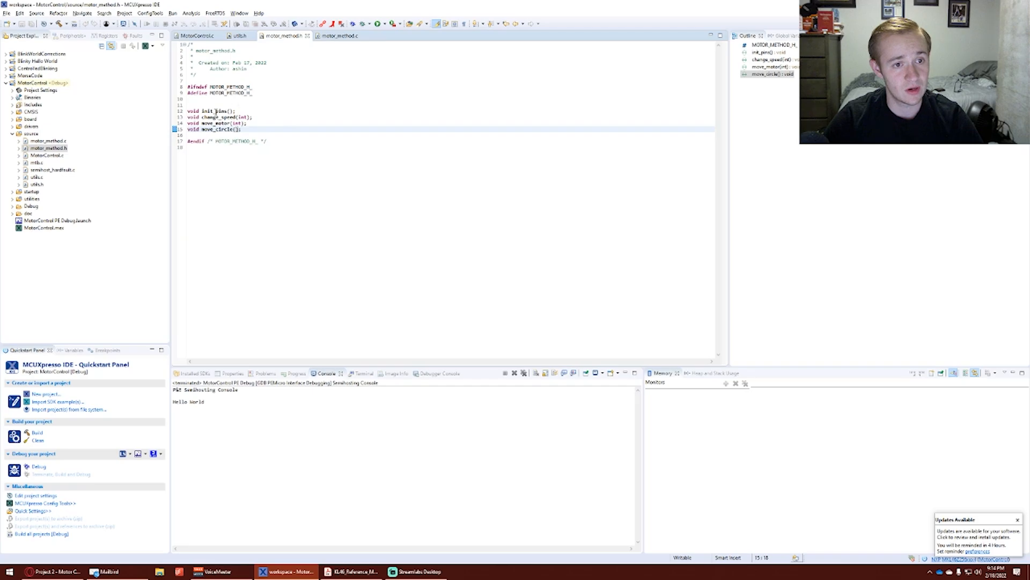
{"action": "left_click", "coordinate": [223, 117]}
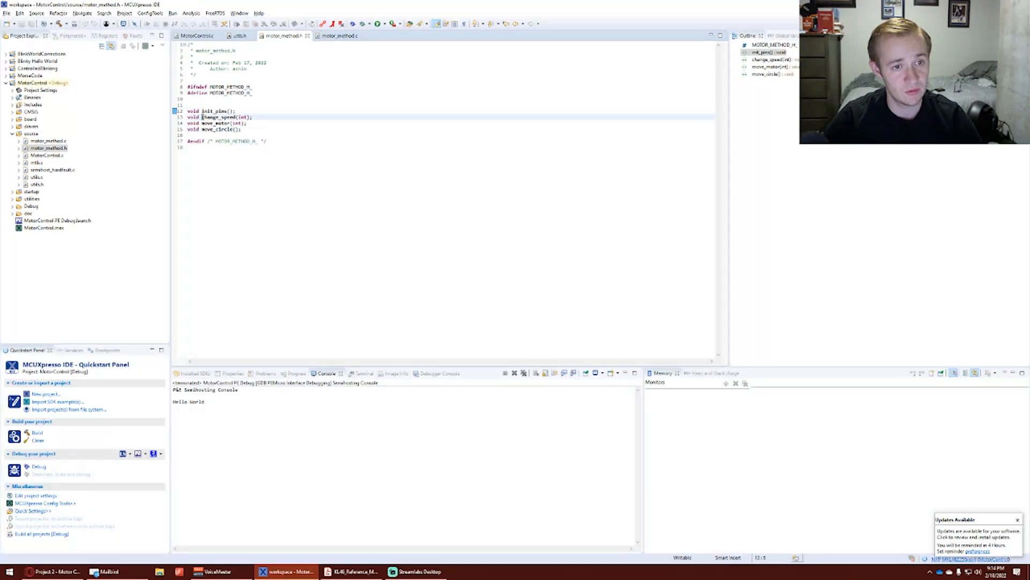
{"action": "left_click", "coordinate": [268, 117]}
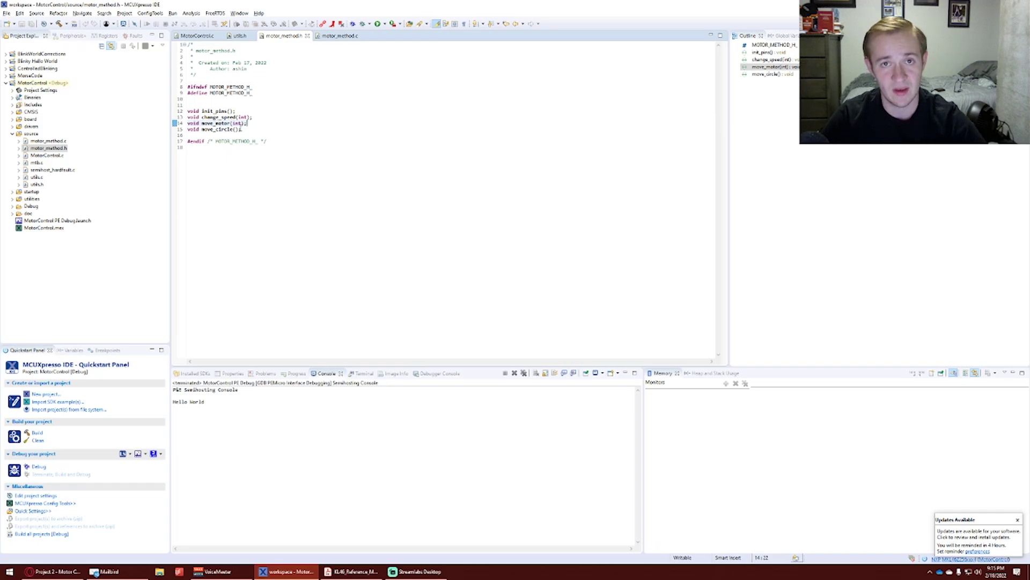
{"action": "double_click", "coordinate": [224, 129]}
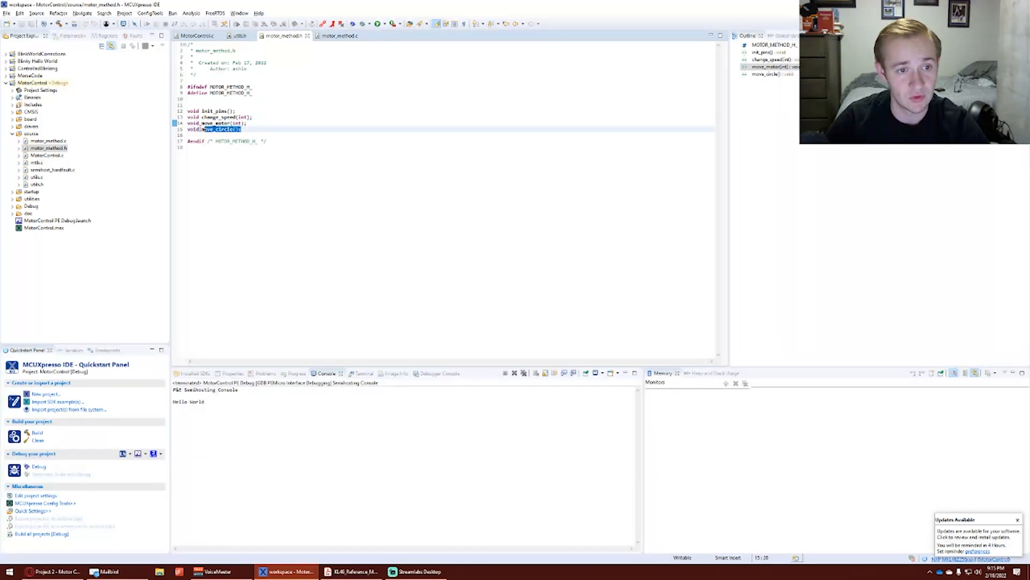
{"action": "left_click", "coordinate": [242, 129]}
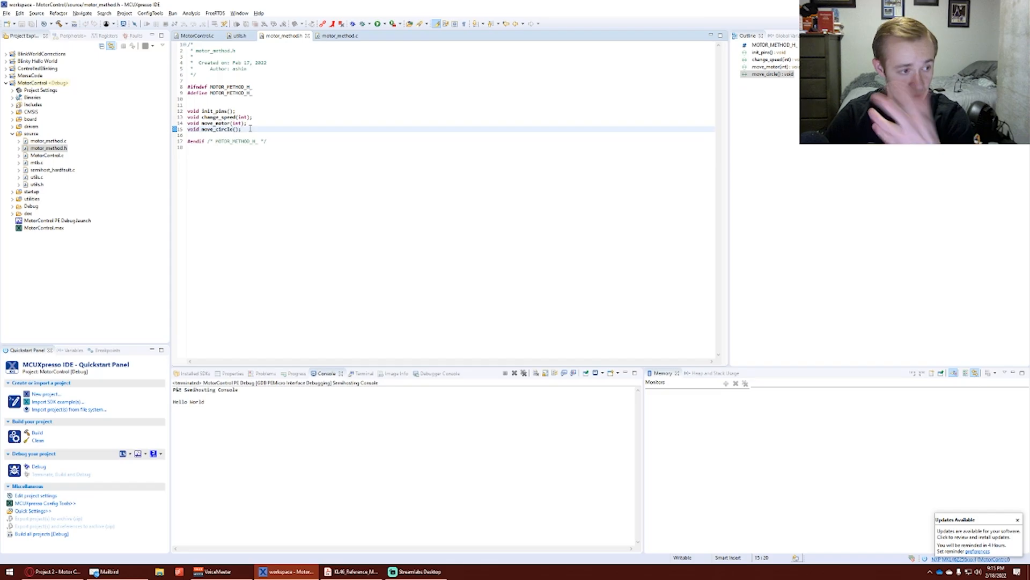
Step: Move from motor_method.h to the motor_method.c source
{"action": "left_click", "coordinate": [340, 35]}
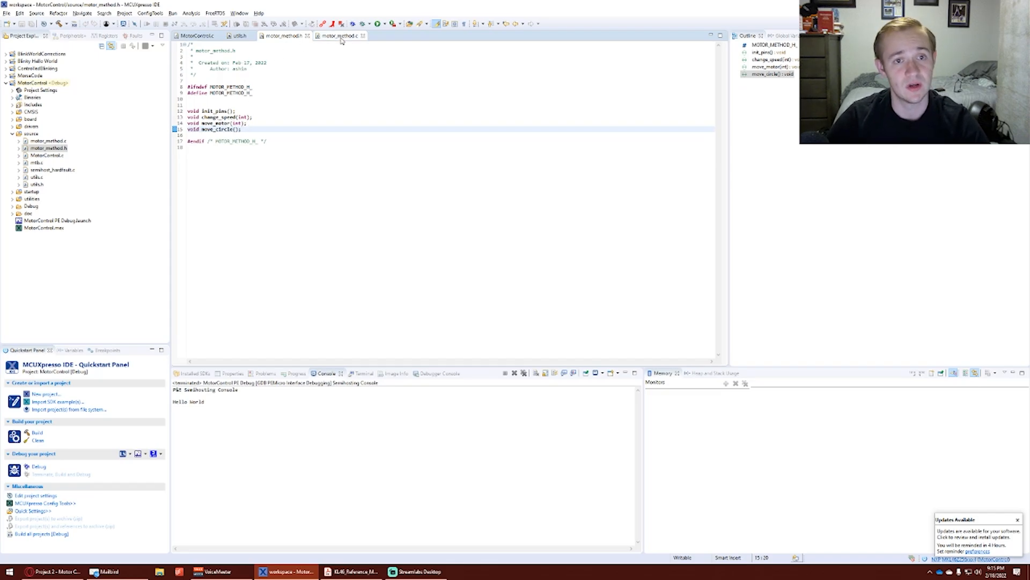
{"action": "left_click", "coordinate": [338, 36]}
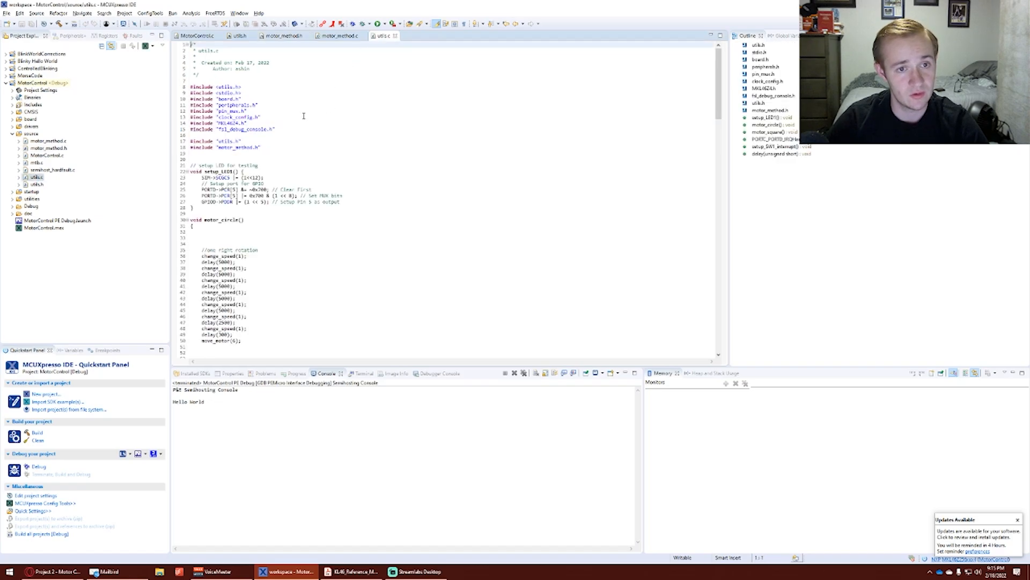
Step: Scroll through motor_circle in utils.c, then show motor_method.c's pin mapping and init_pins
{"action": "scroll", "scroll_direction": "down", "scroll_amount": 3}
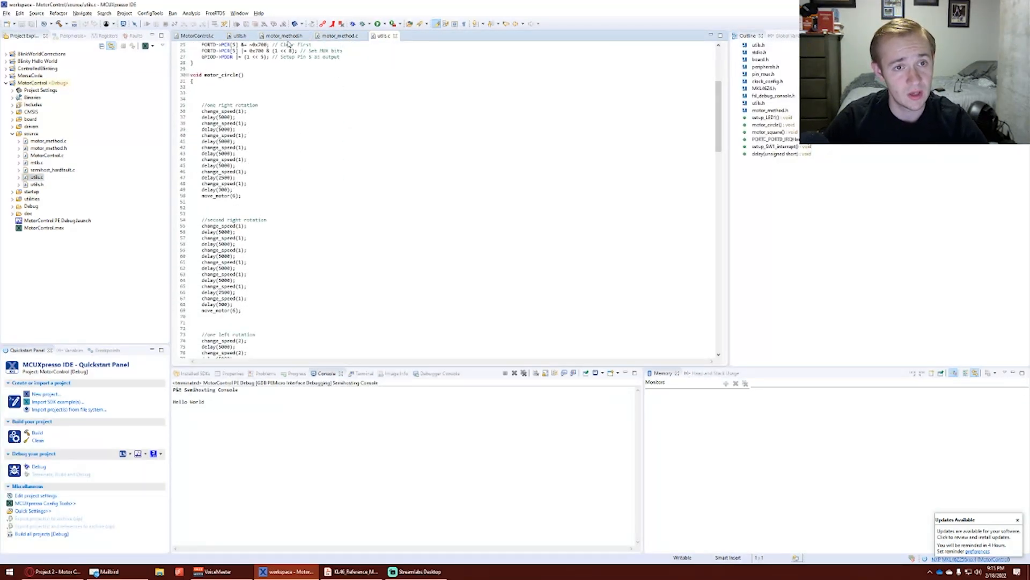
{"action": "left_click", "coordinate": [338, 35]}
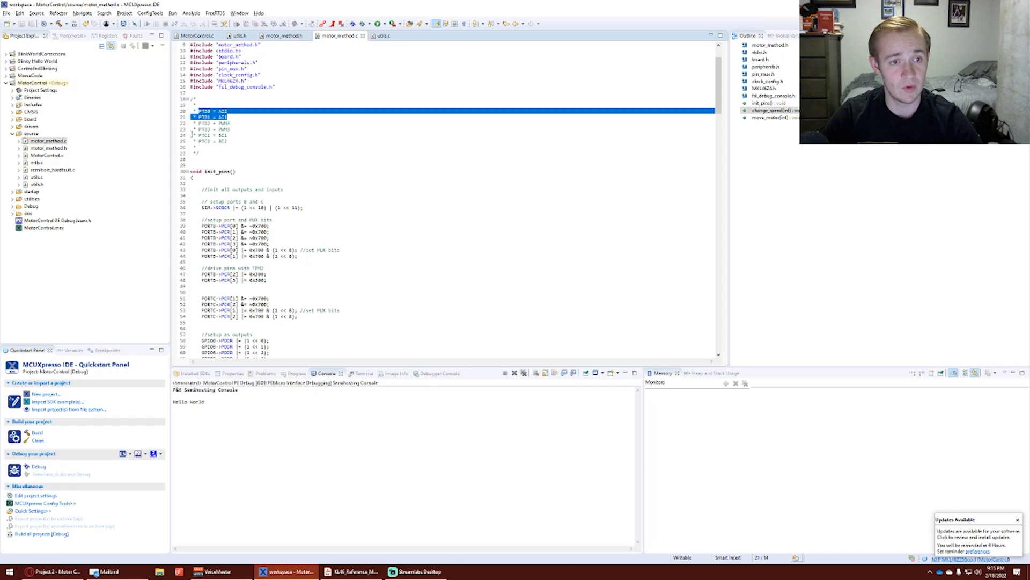
{"action": "left_click", "coordinate": [263, 146]}
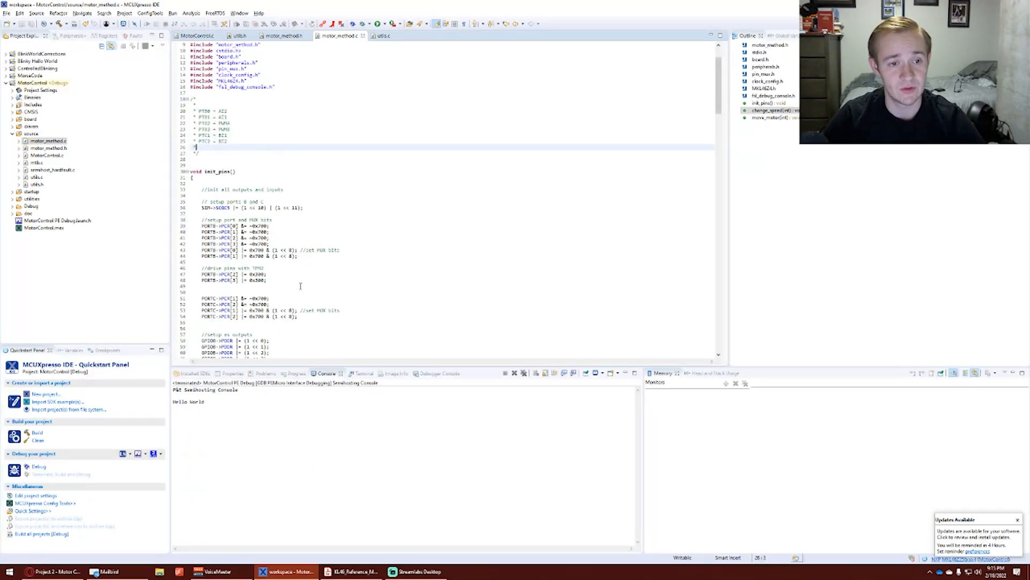
{"action": "scroll", "scroll_direction": "down", "scroll_amount": 3}
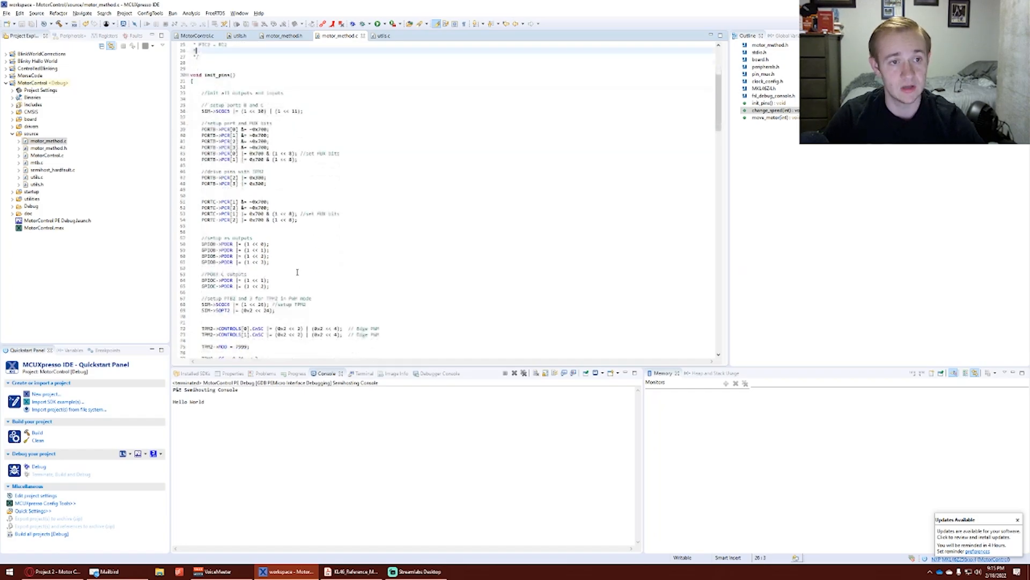
{"action": "triple_click", "coordinate": [250, 111]}
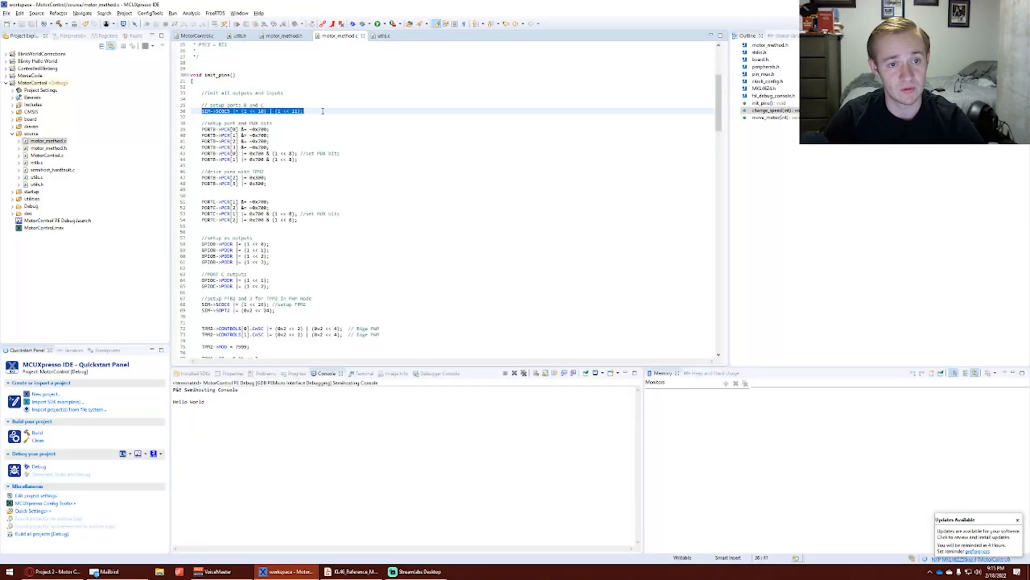
{"action": "scroll", "scroll_direction": "up", "scroll_amount": 3}
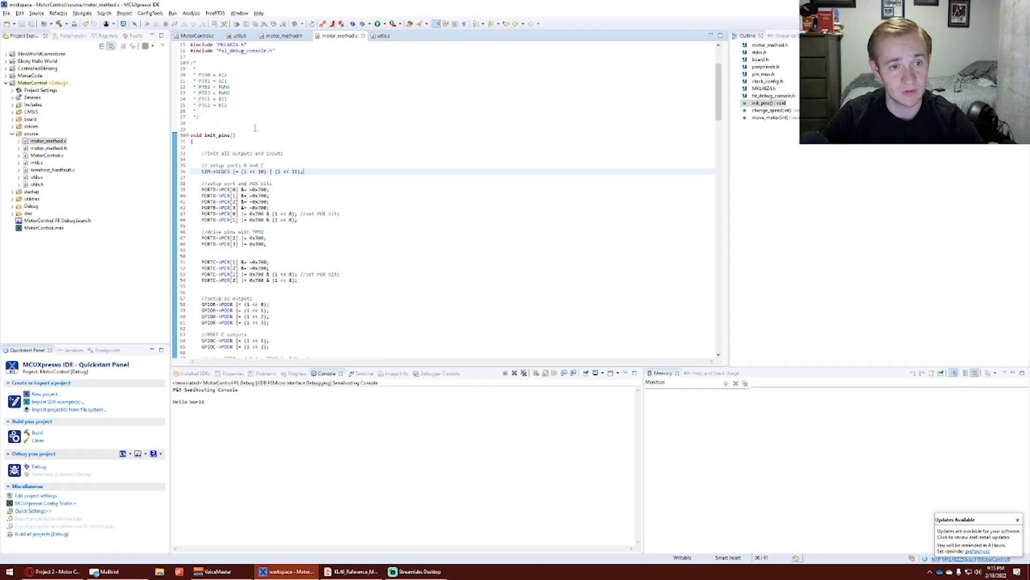
{"action": "scroll", "scroll_direction": "down", "scroll_amount": 3}
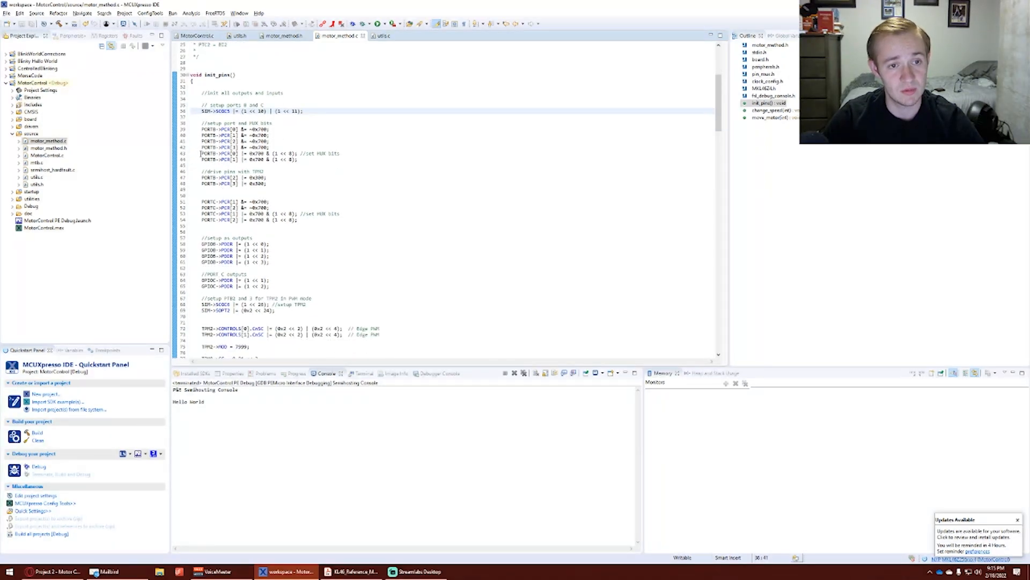
{"action": "scroll", "scroll_direction": "down", "scroll_amount": 3}
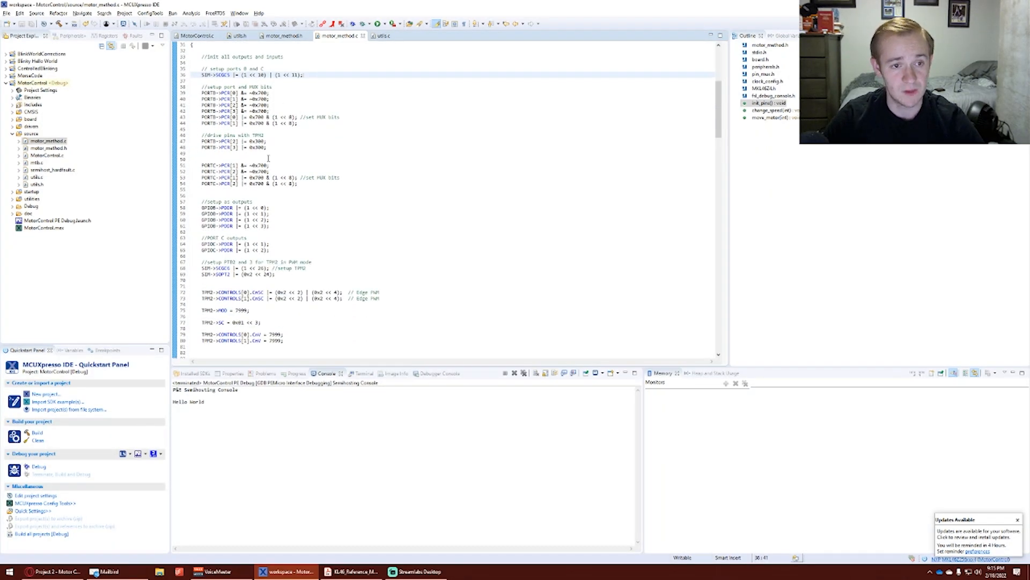
{"action": "left_click_drag", "start_coordinate": [202, 135], "coordinate": [274, 147]}
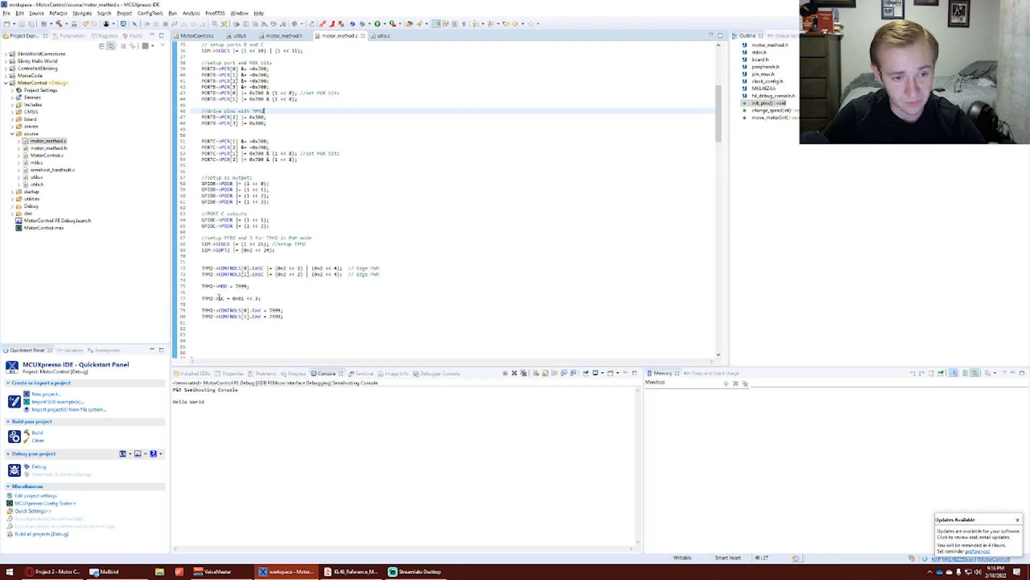
{"action": "scroll", "scroll_direction": "down", "scroll_amount": 3}
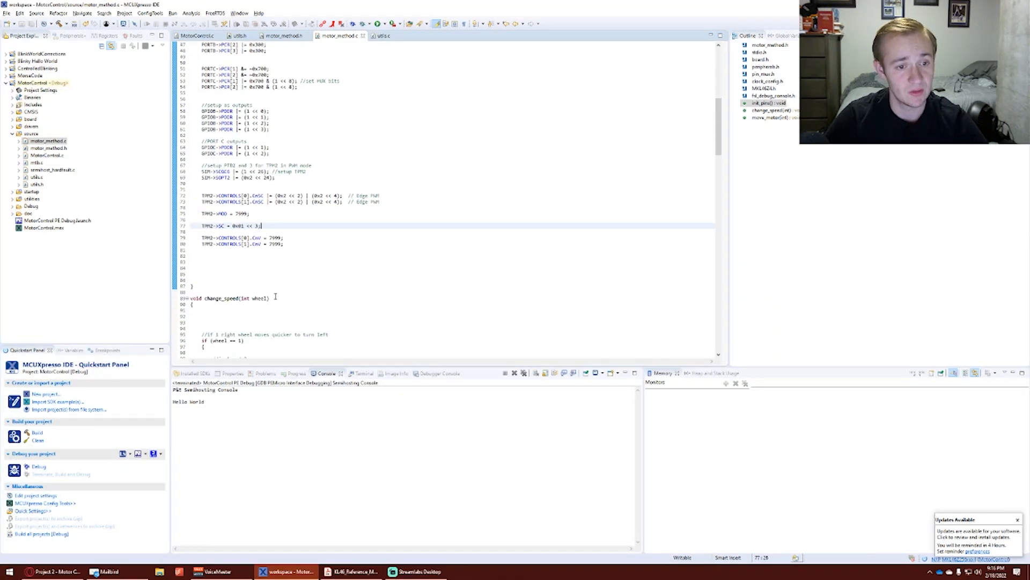
{"action": "scroll", "scroll_direction": "up", "scroll_amount": 3}
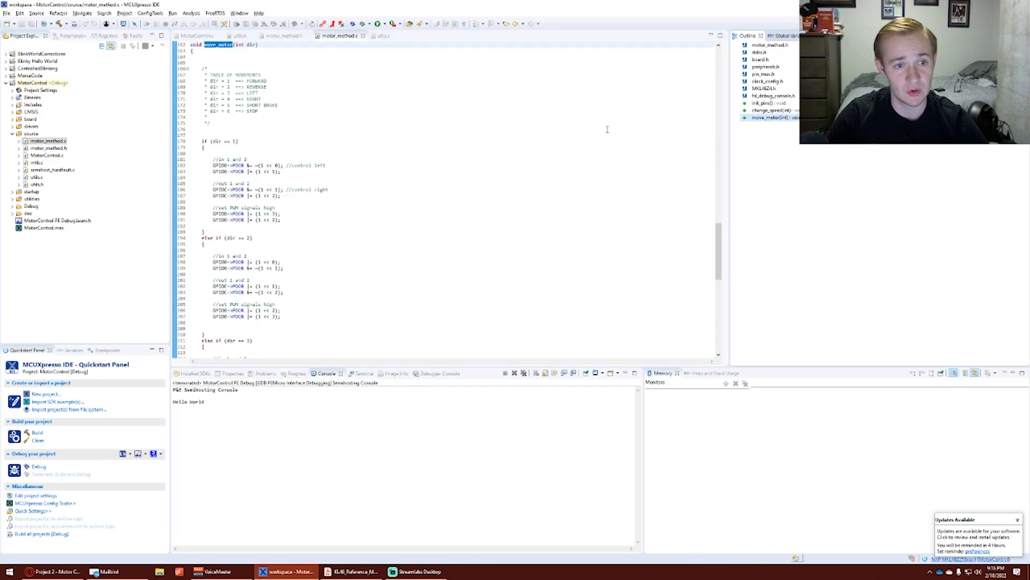
{"action": "mouse_move", "coordinate": [315, 189]}
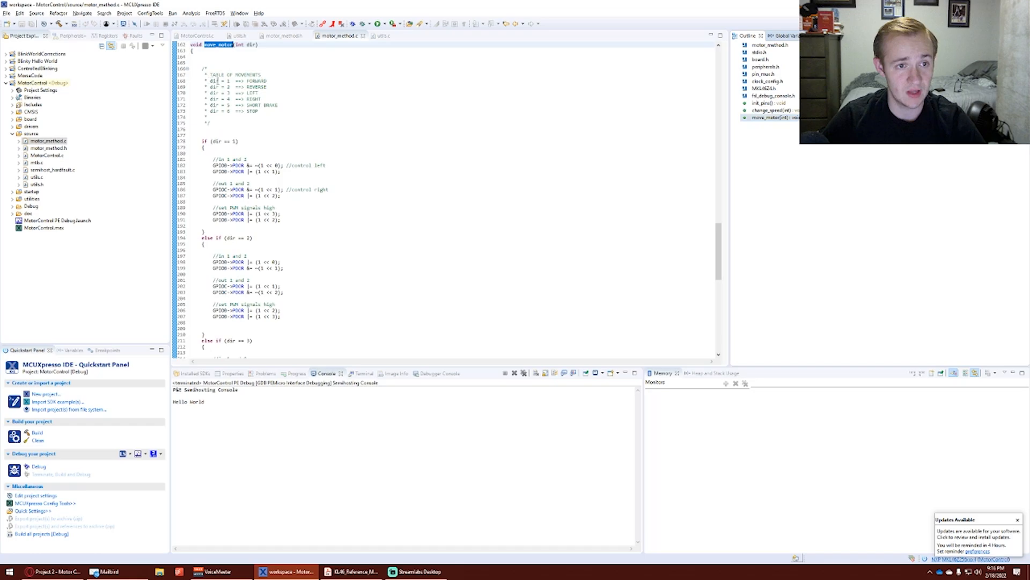
{"action": "left_click", "coordinate": [281, 109]}
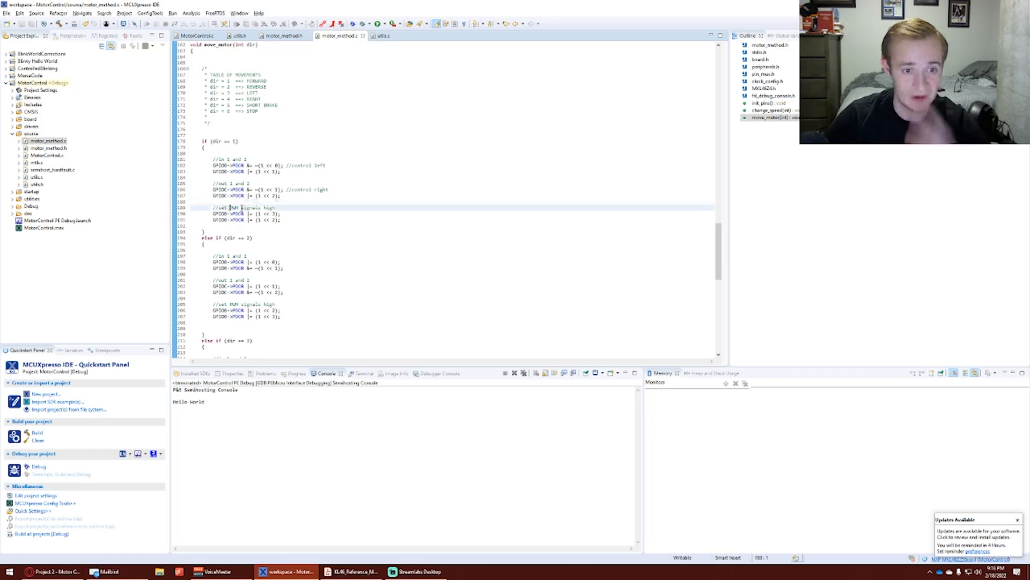
{"action": "scroll", "scroll_direction": "down", "scroll_amount": 3}
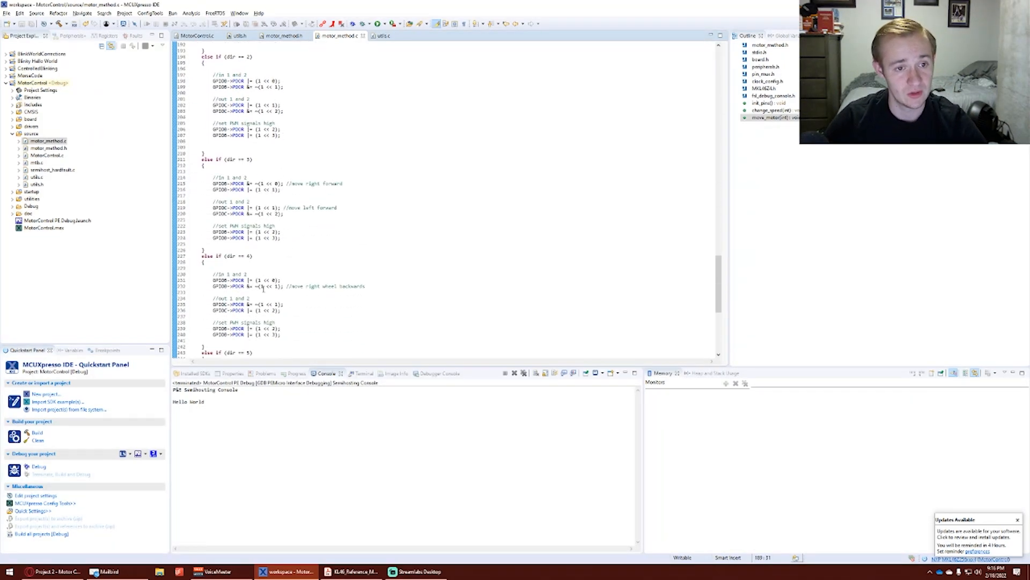
{"action": "scroll", "scroll_direction": "down", "scroll_amount": 3}
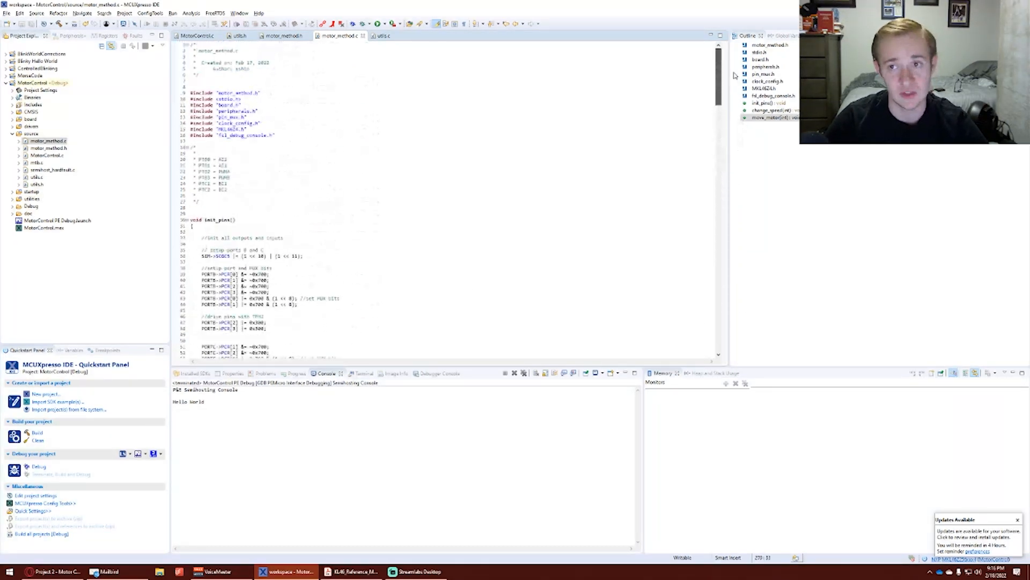
{"action": "scroll", "scroll_direction": "down", "scroll_amount": 3}
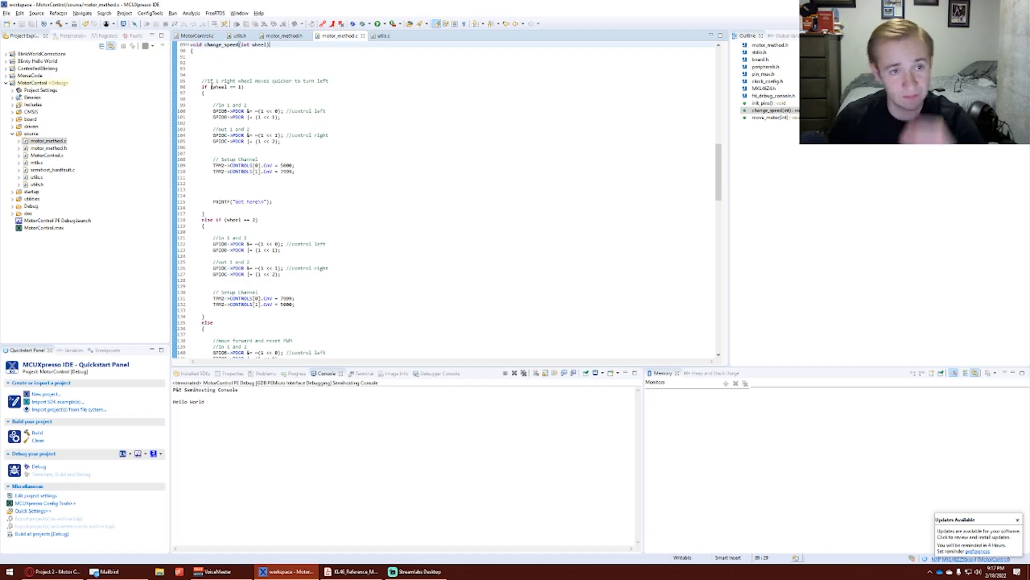
{"action": "scroll", "scroll_direction": "down", "scroll_amount": 3}
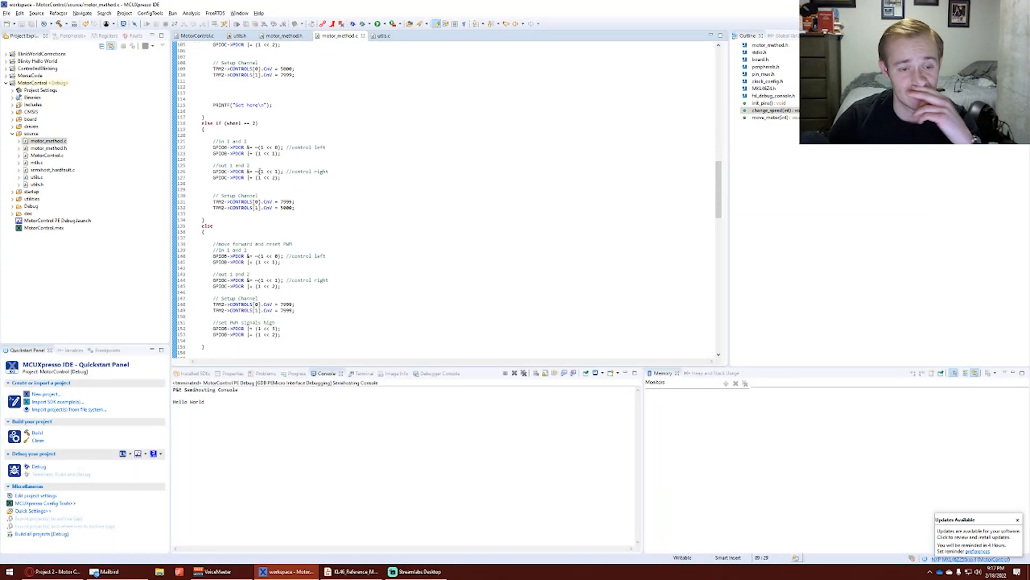
{"action": "scroll", "scroll_direction": "down", "scroll_amount": 3}
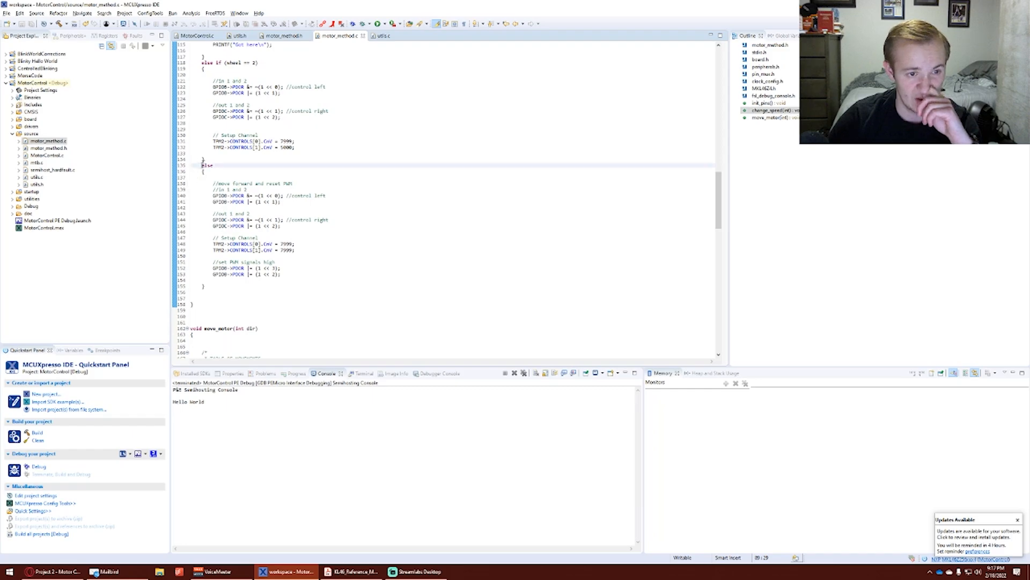
{"action": "left_click", "coordinate": [305, 275]}
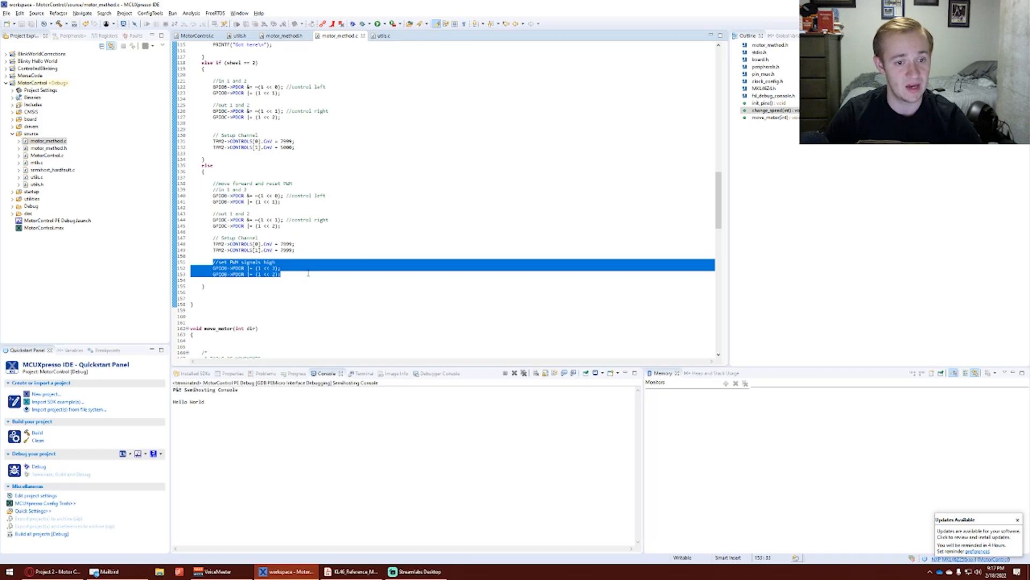
{"action": "scroll", "scroll_direction": "down", "scroll_amount": 3}
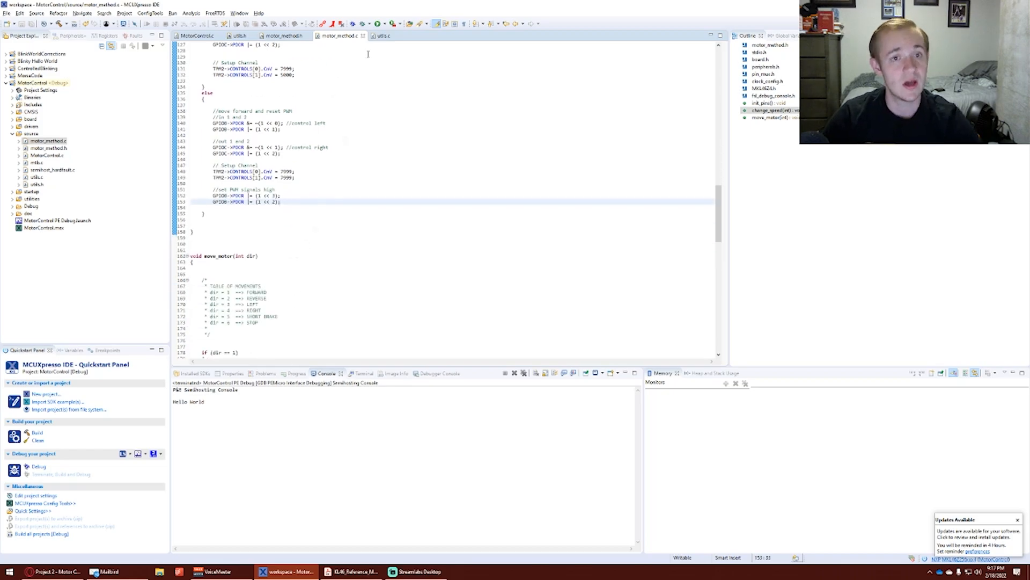
Step: Highlight the setup_LED1 function body in utils.c and mark the motor_circle definition
{"action": "left_click", "coordinate": [381, 35]}
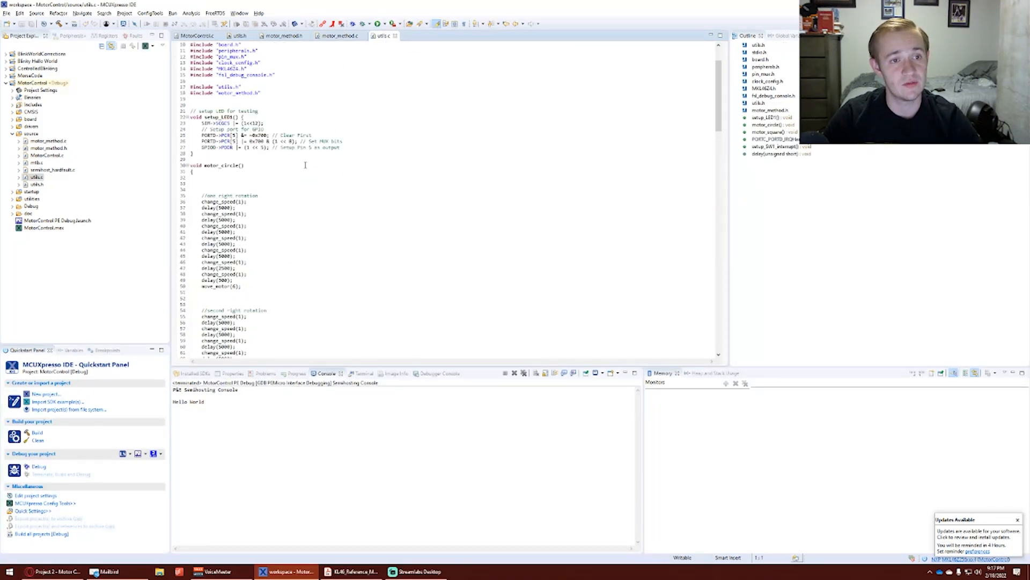
{"action": "double_click", "coordinate": [216, 117]}
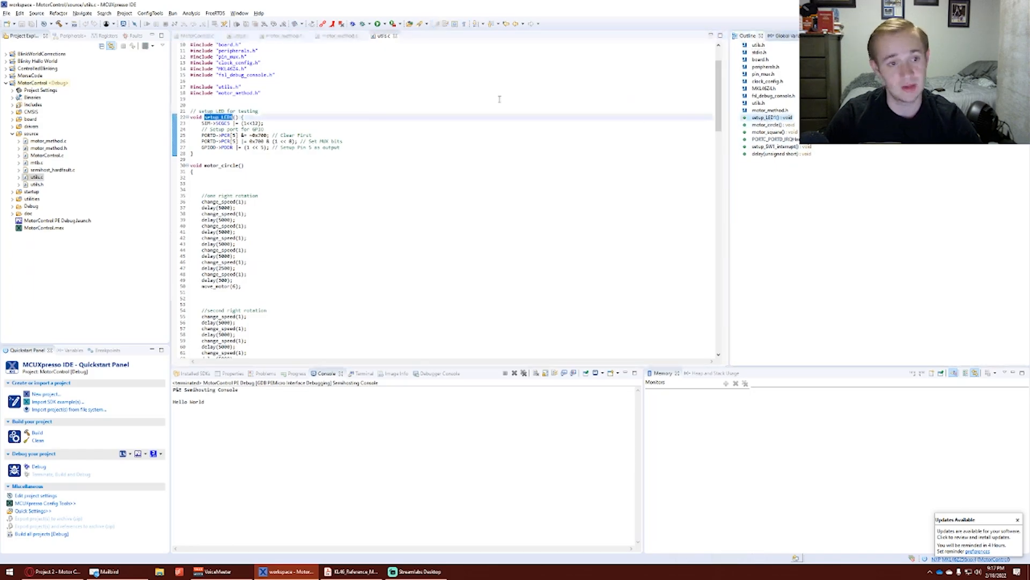
{"action": "left_click_drag", "start_coordinate": [197, 117], "coordinate": [342, 147]}
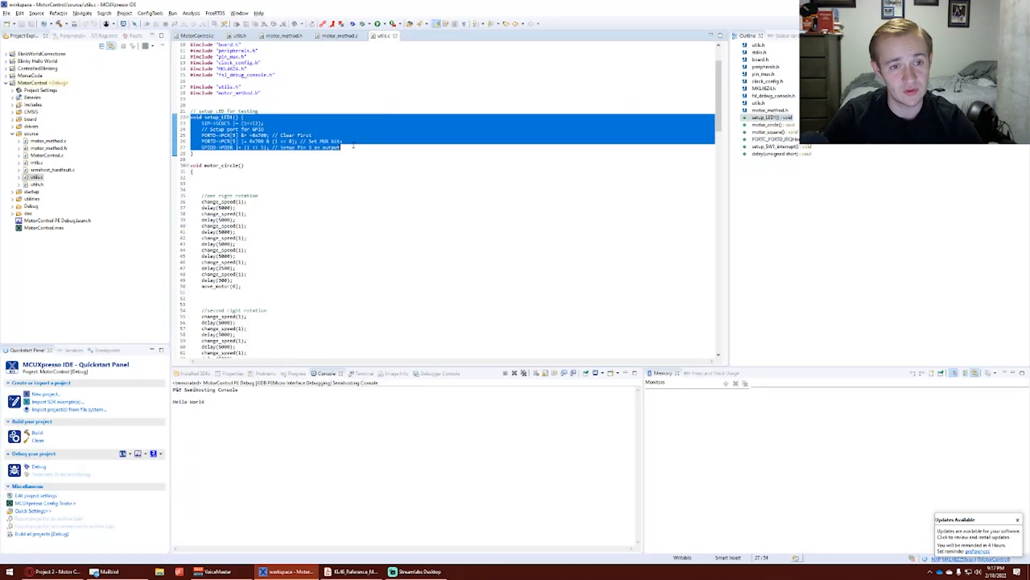
{"action": "left_click", "coordinate": [242, 166]}
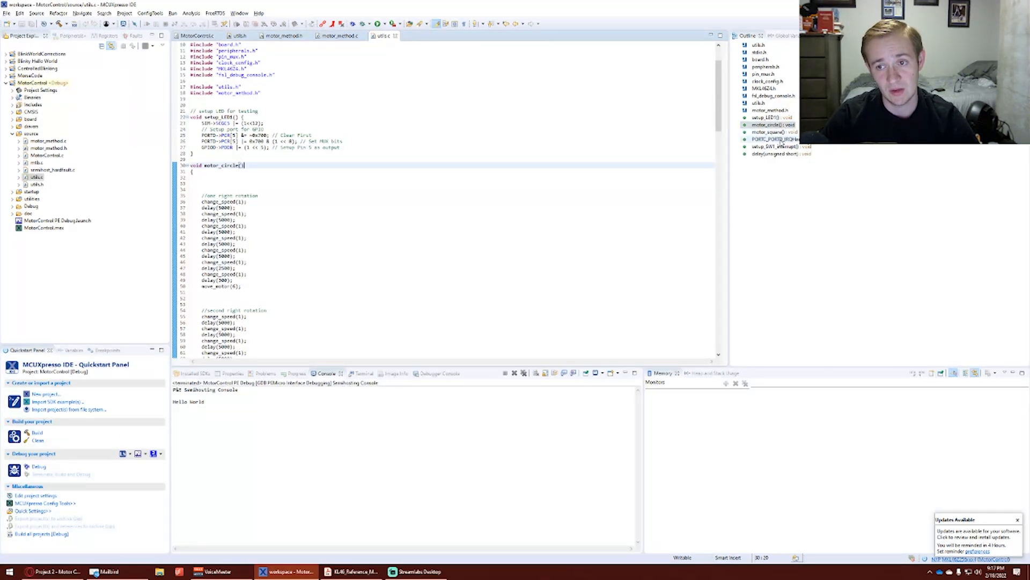
Step: Show PORTC_PORTD_IRQHandler's flag-clear line and select its motor_square call
{"action": "scroll", "scroll_direction": "down", "scroll_amount": 3}
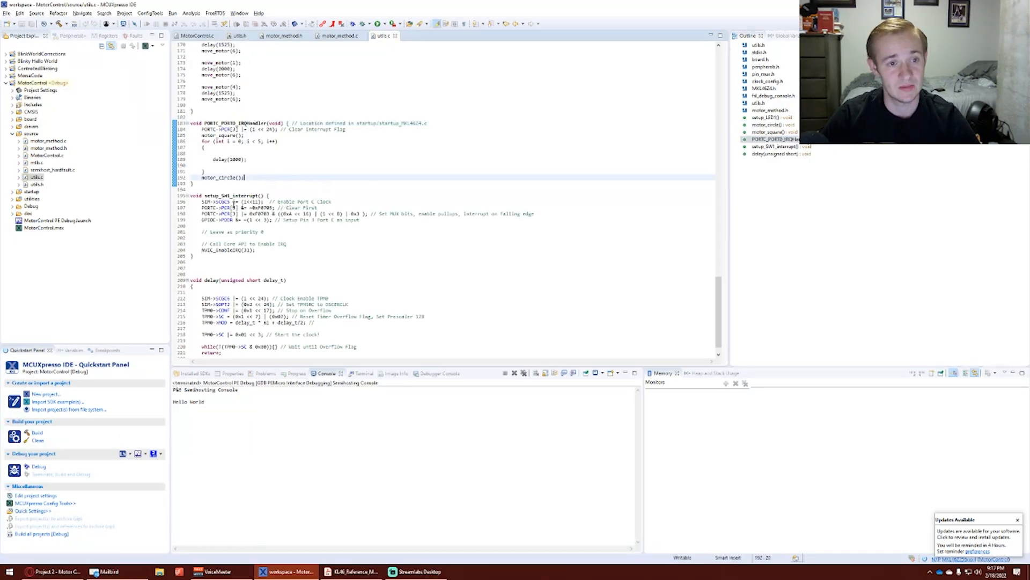
{"action": "left_click", "coordinate": [429, 250]}
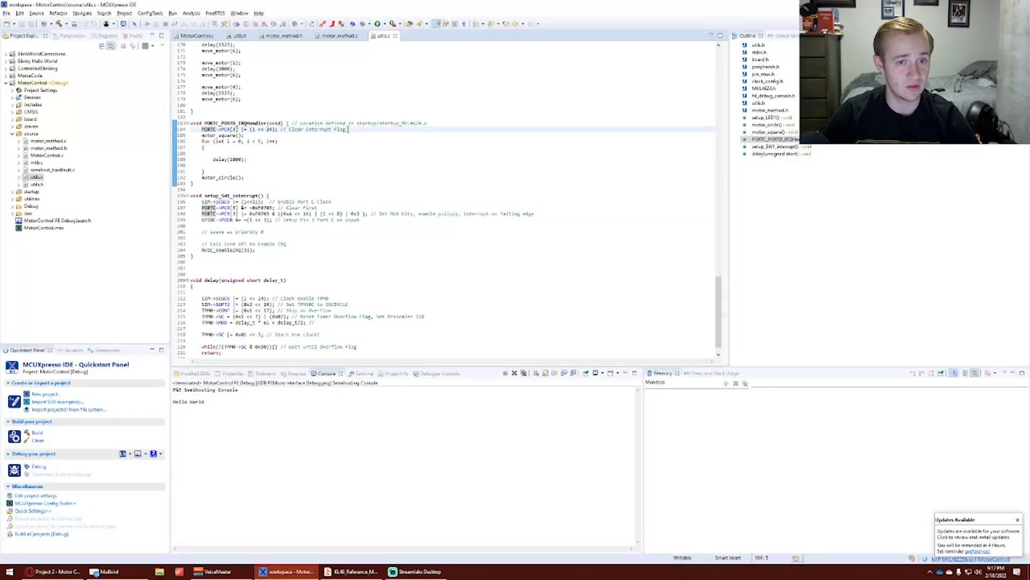
{"action": "double_click", "coordinate": [315, 128]}
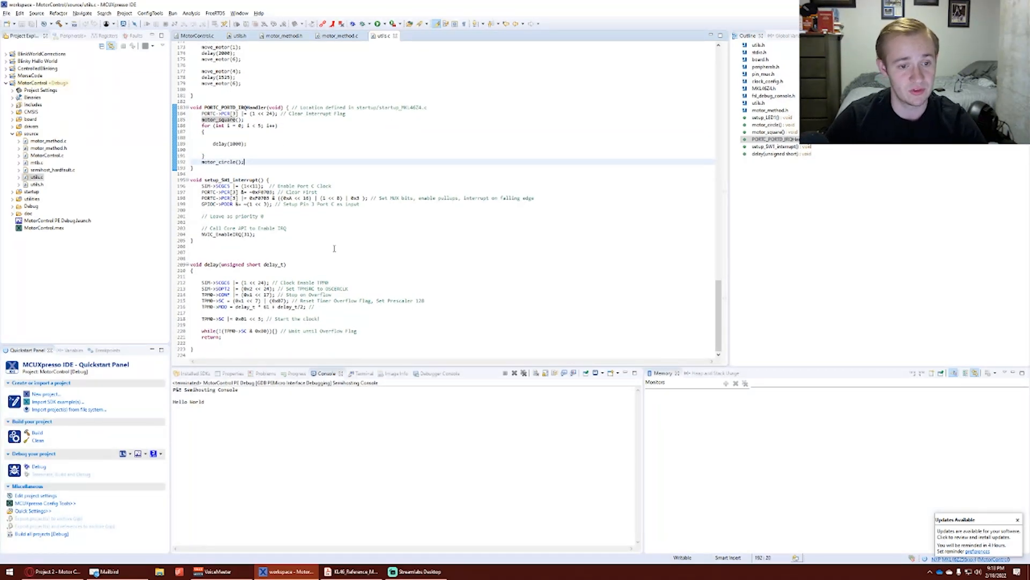
{"action": "left_click", "coordinate": [205, 264]}
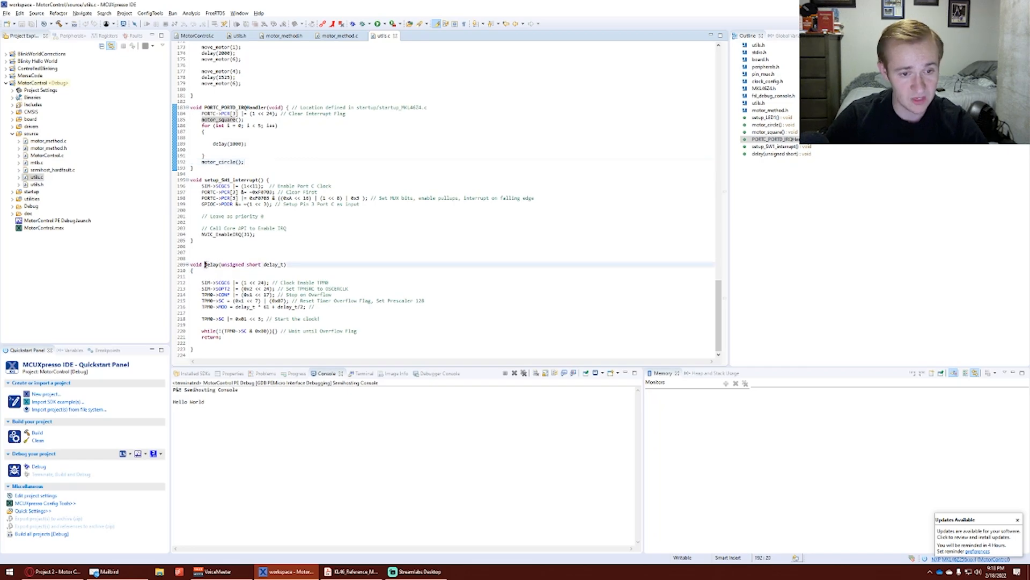
{"action": "left_click", "coordinate": [263, 264]}
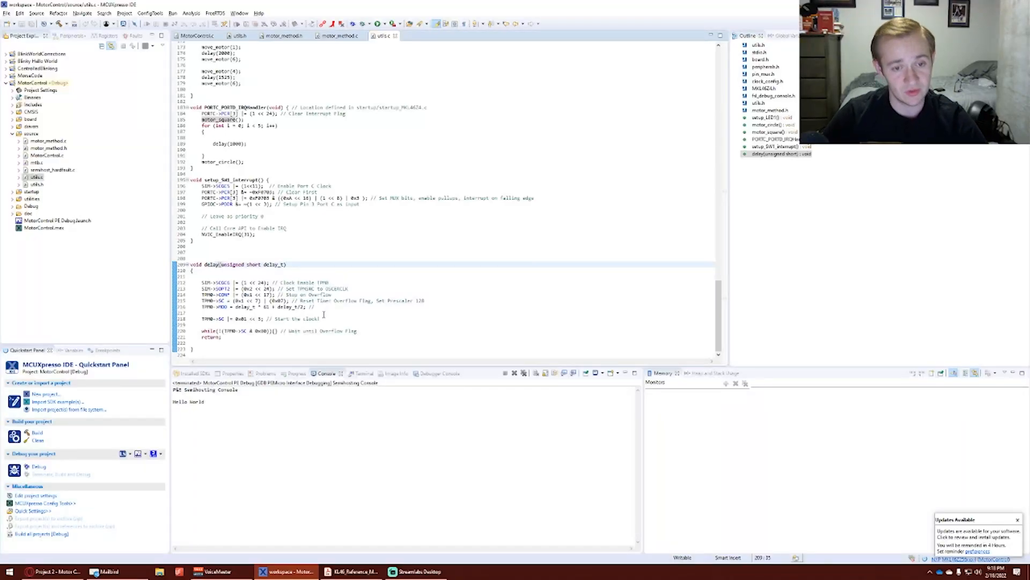
{"action": "left_click", "coordinate": [287, 264]}
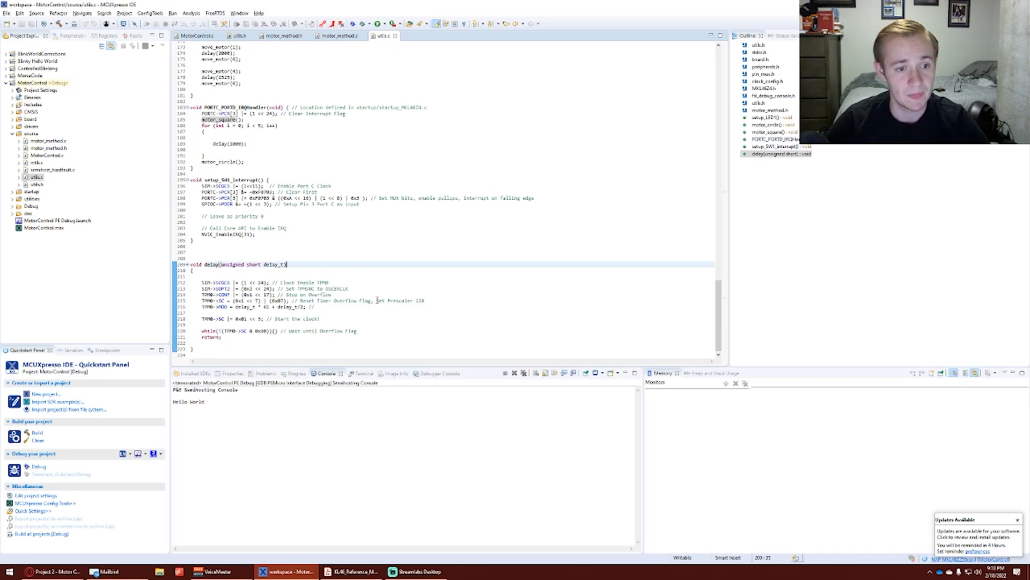
Step: Scroll through motor_circle up to the start of motor_square with its delay loop and move_motor calls
{"action": "scroll", "scroll_direction": "up", "scroll_amount": 3}
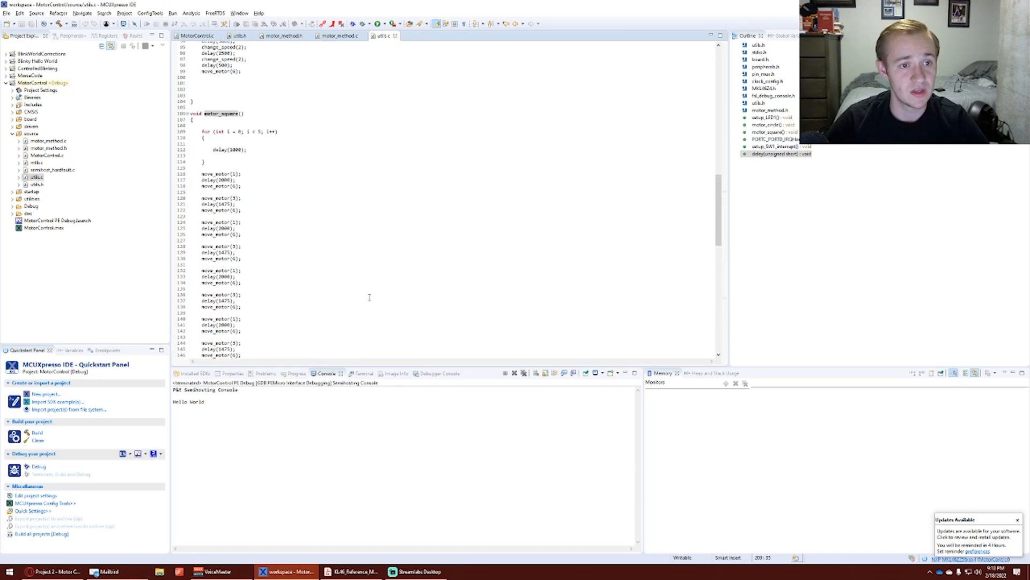
{"action": "scroll", "scroll_direction": "up", "scroll_amount": 3}
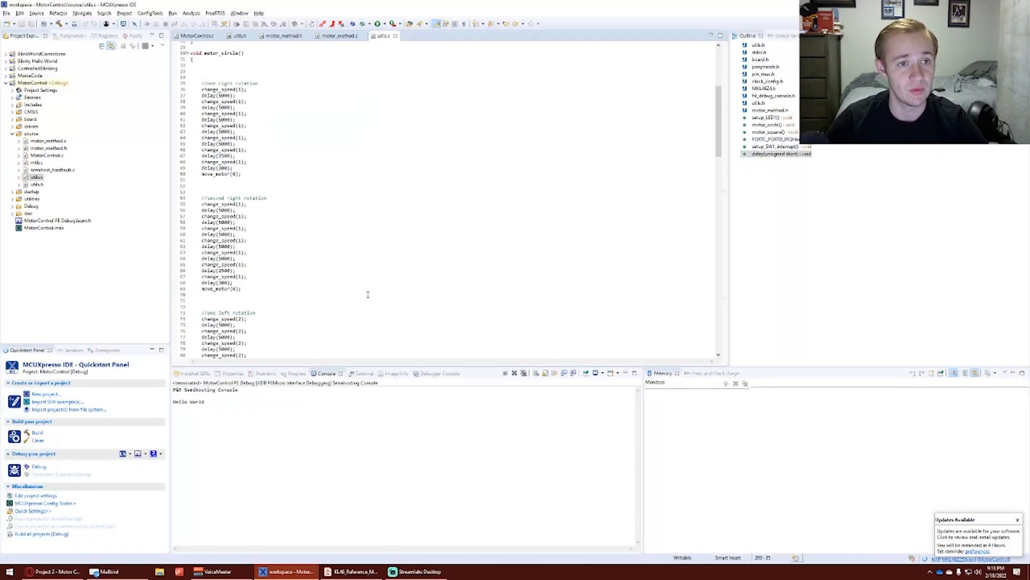
{"action": "scroll", "scroll_direction": "up", "scroll_amount": 3}
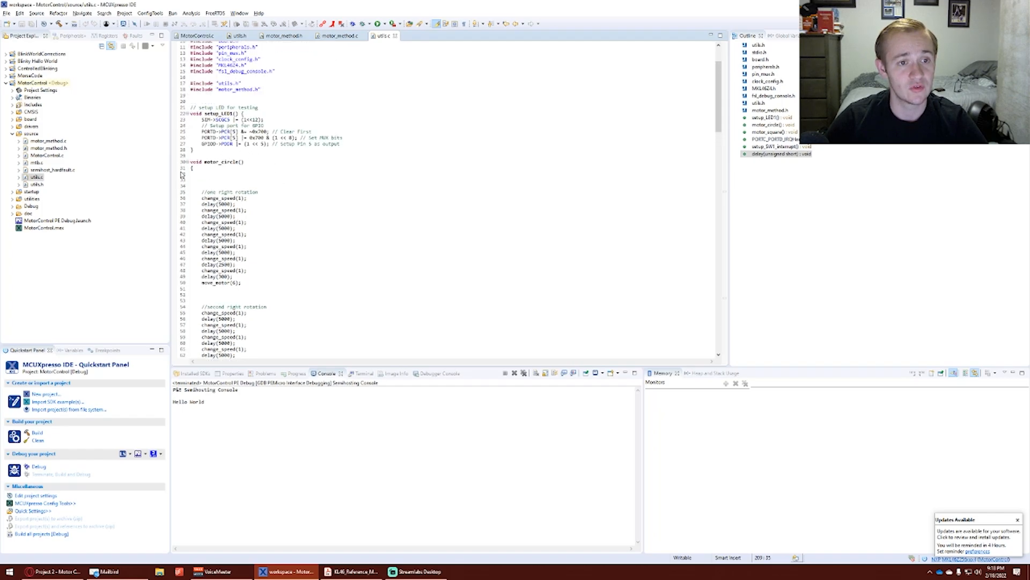
{"action": "scroll", "scroll_direction": "down", "scroll_amount": 3}
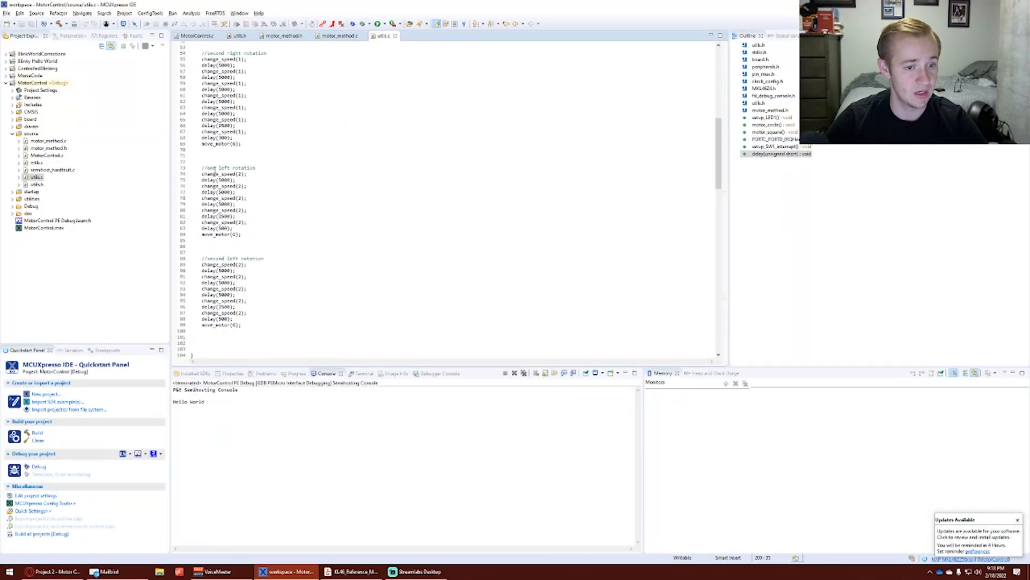
{"action": "scroll", "scroll_direction": "down", "scroll_amount": 3}
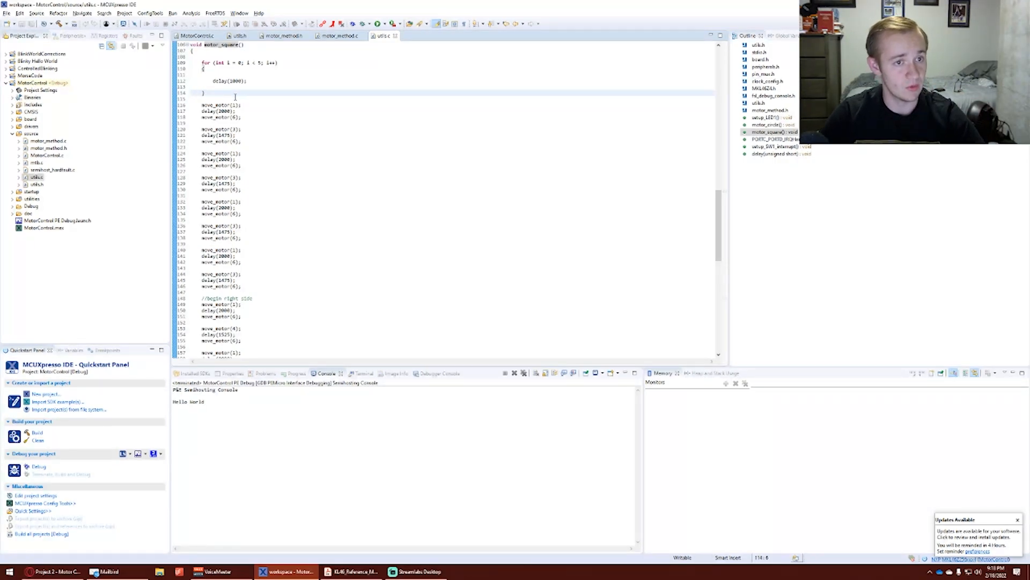
{"action": "double_click", "coordinate": [218, 44]}
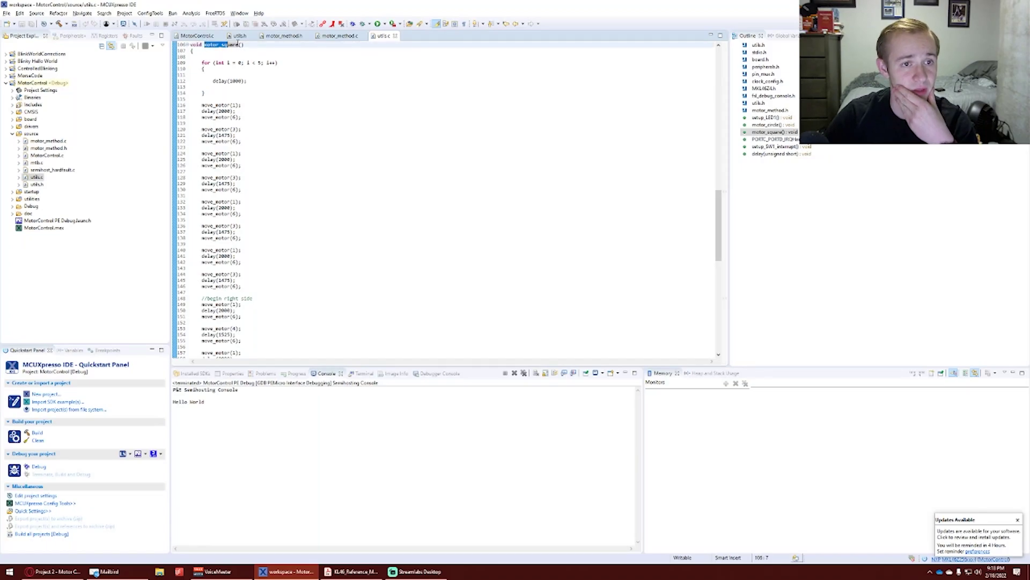
{"action": "left_click_drag", "start_coordinate": [204, 62], "coordinate": [204, 92]}
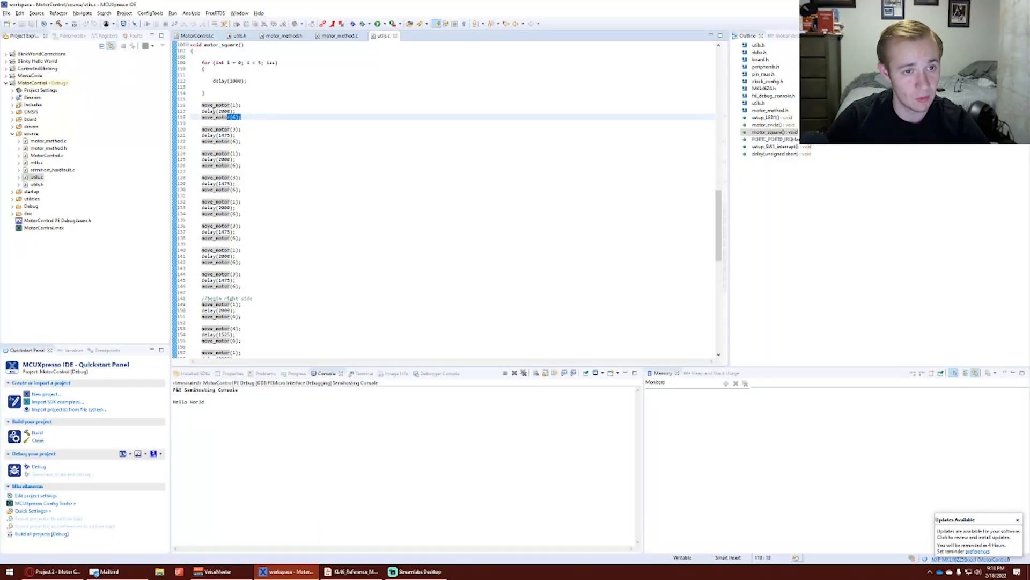
{"action": "left_click", "coordinate": [242, 117]}
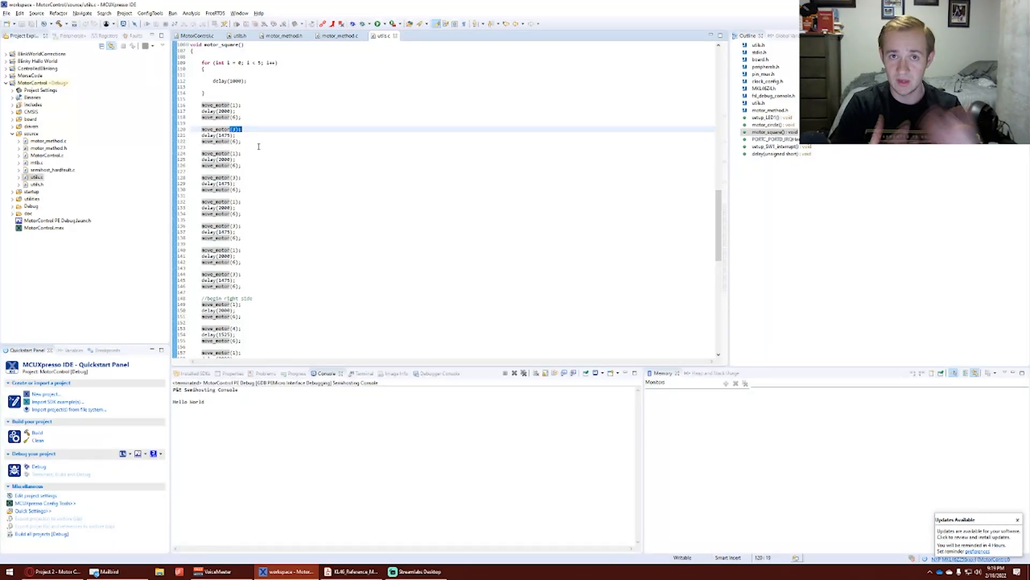
{"action": "scroll", "scroll_direction": "down", "scroll_amount": 3}
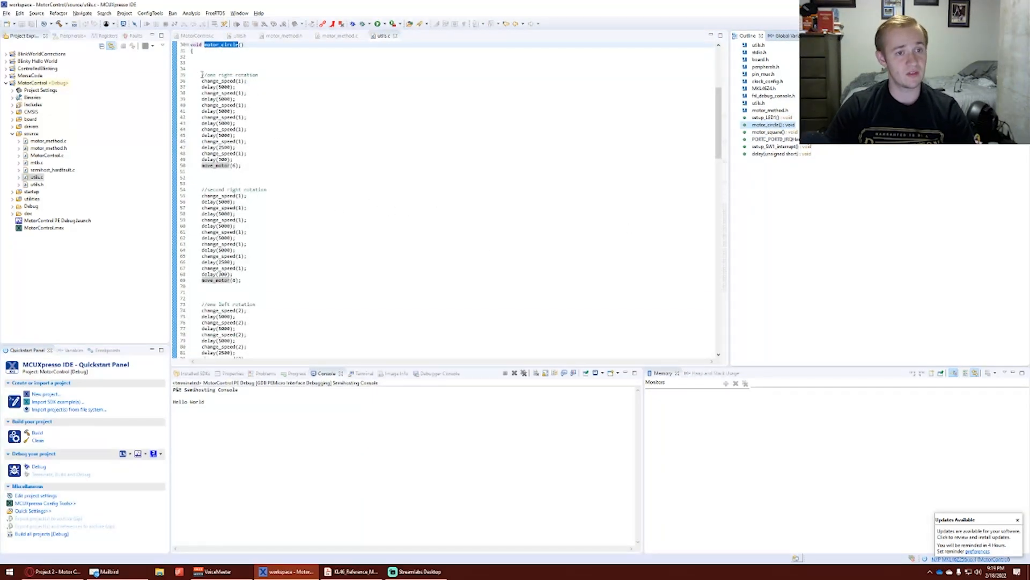
Step: Point at the move_motor call ending motor_circle's right-rotation block
{"action": "left_click", "coordinate": [280, 165]}
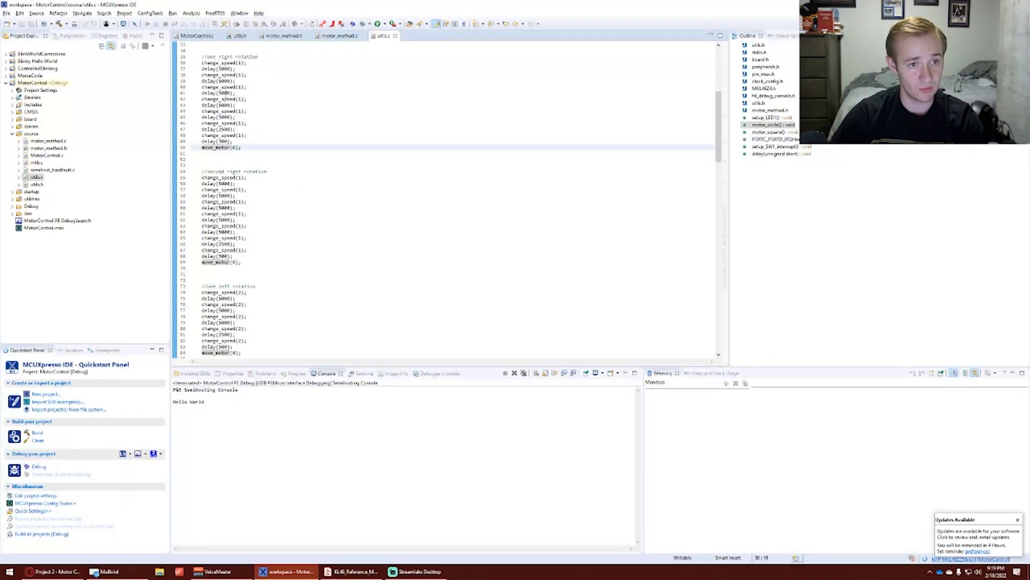
Step: Insert a blank line after the flag-clear line and highlight the handler's for delay loop
{"action": "scroll", "scroll_direction": "down", "scroll_amount": 3}
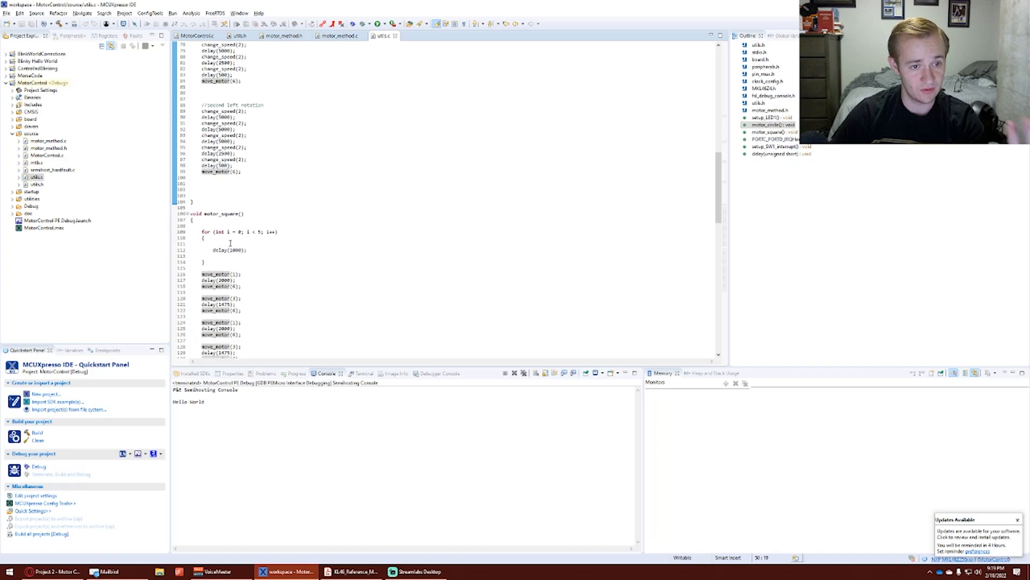
{"action": "scroll", "scroll_direction": "down", "scroll_amount": 3}
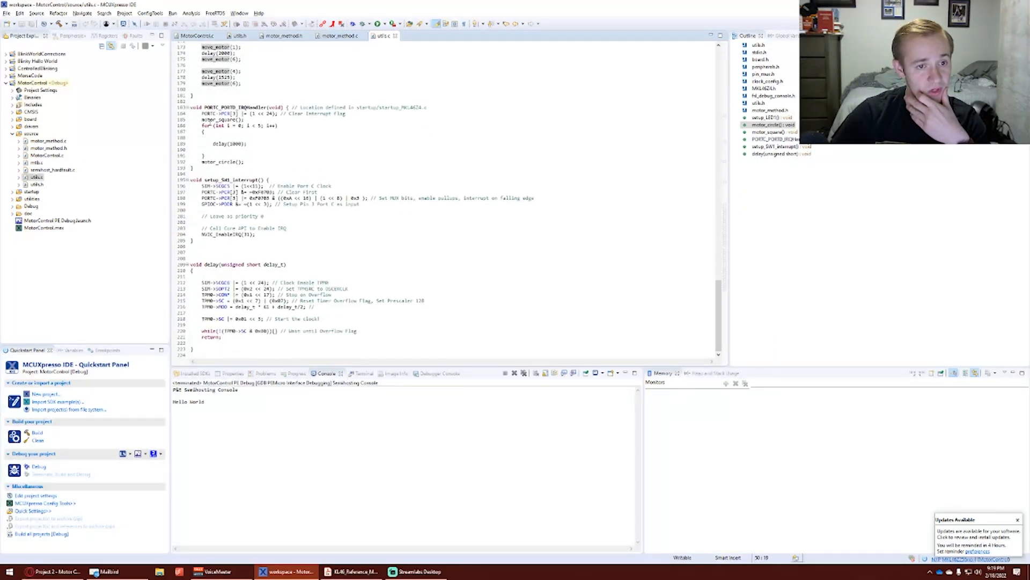
{"action": "left_click", "coordinate": [346, 113]}
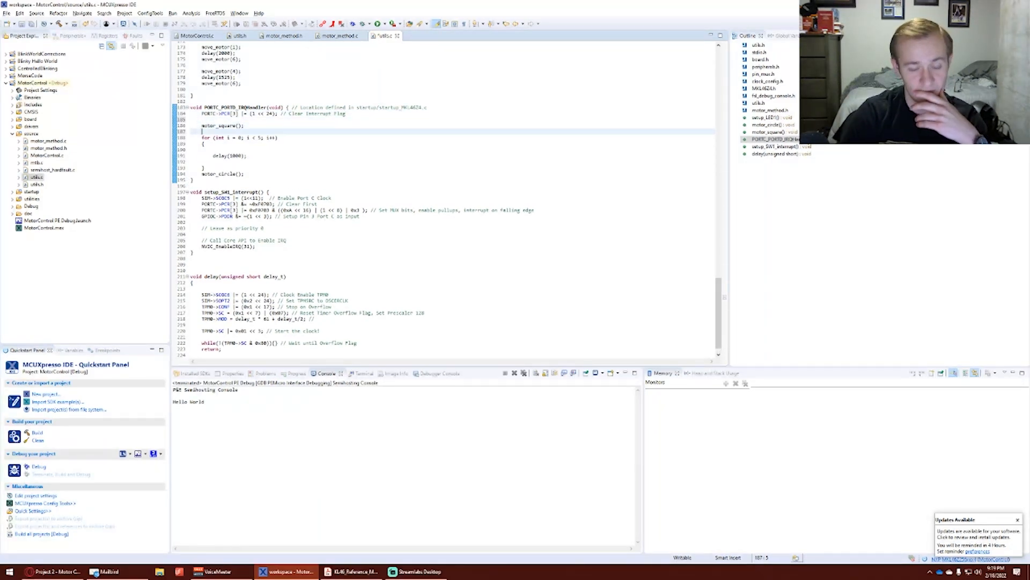
{"action": "left_click_drag", "start_coordinate": [203, 137], "coordinate": [203, 167]}
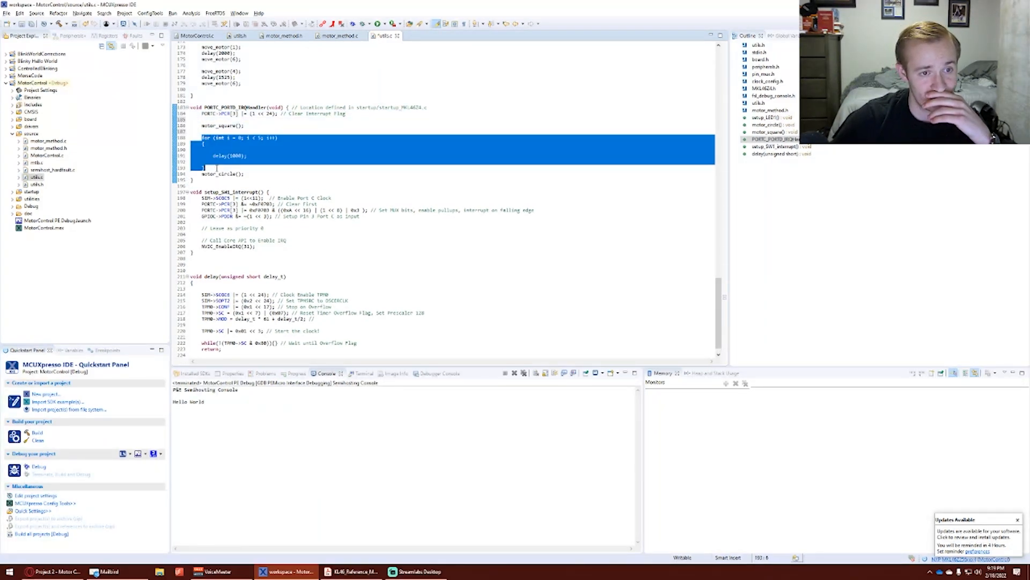